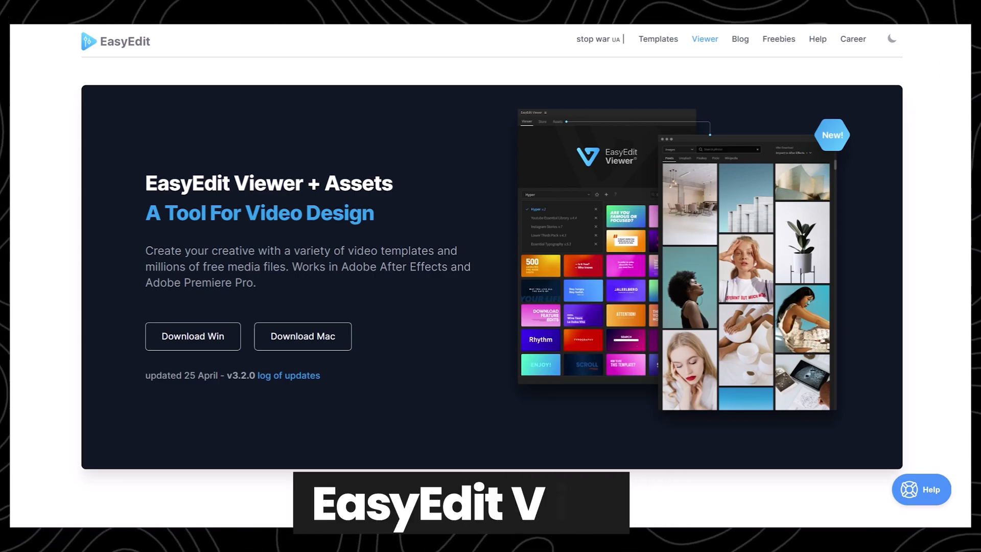
mouse_move(838, 169)
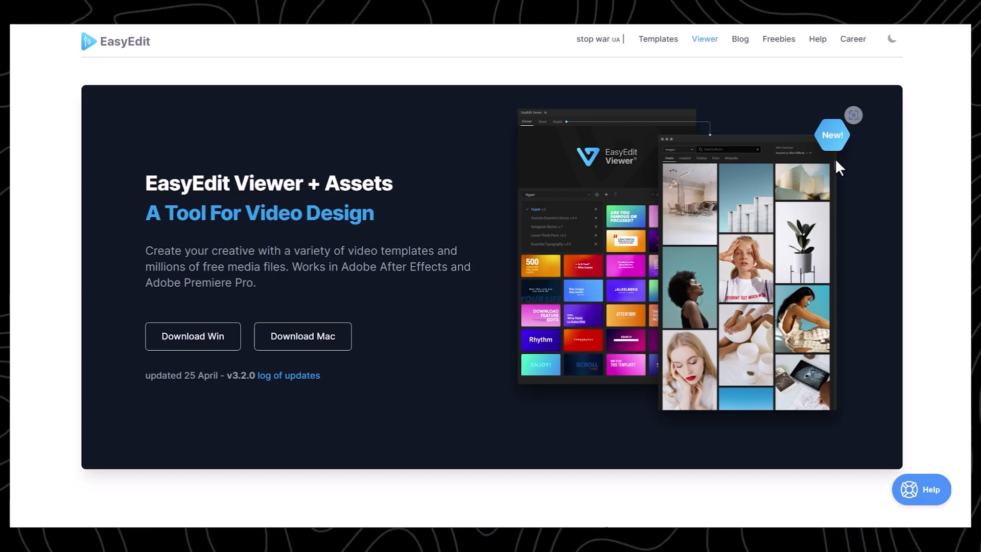
mouse_move(193, 336)
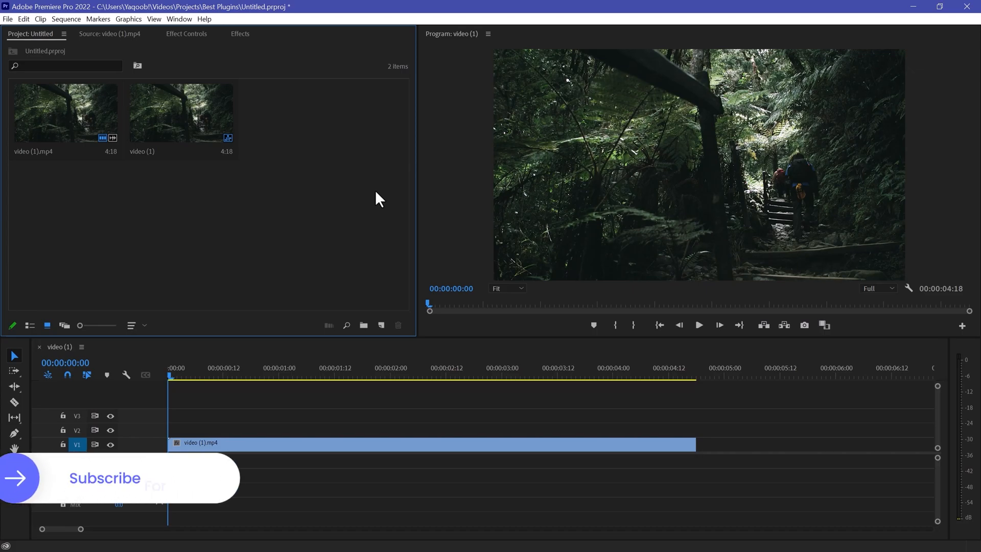
Step: Open the EasyEdit Viewer extension via Window > Extensions and show its Assets library
left_click(179, 19)
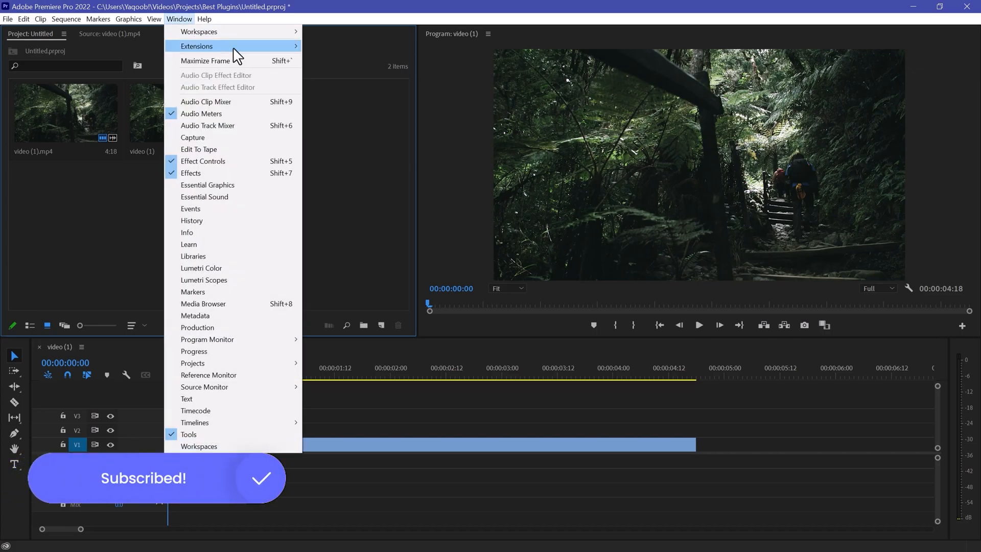
mouse_move(196, 45)
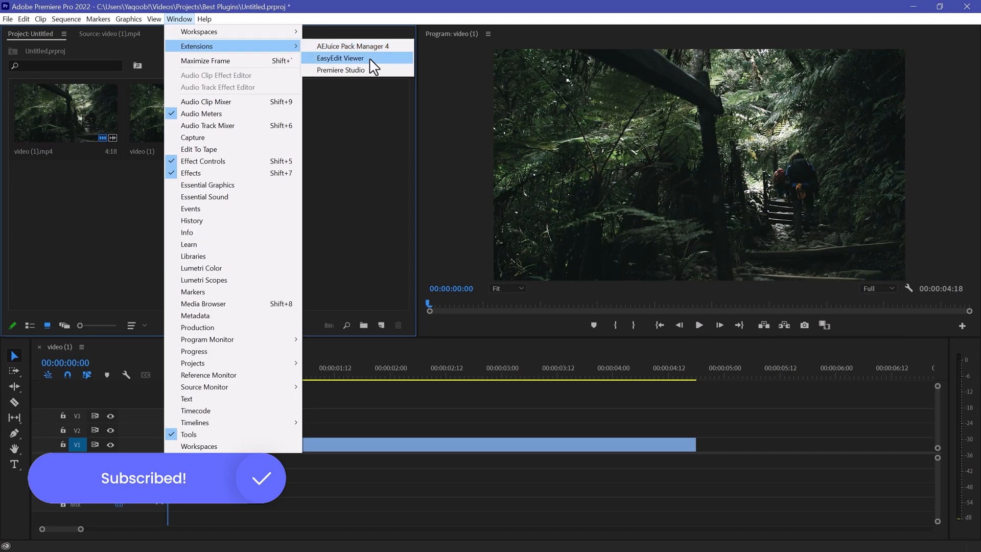
left_click(340, 58)
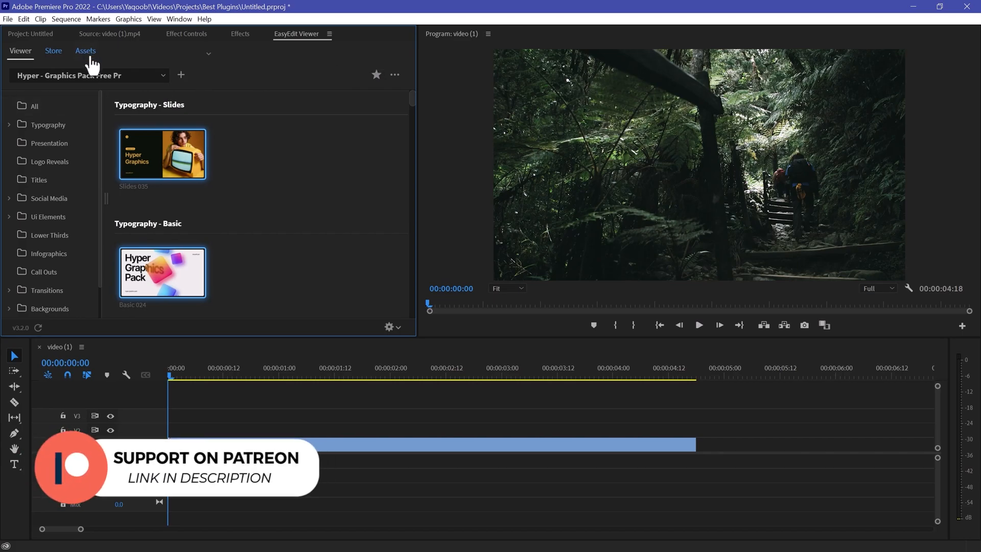
left_click(86, 50)
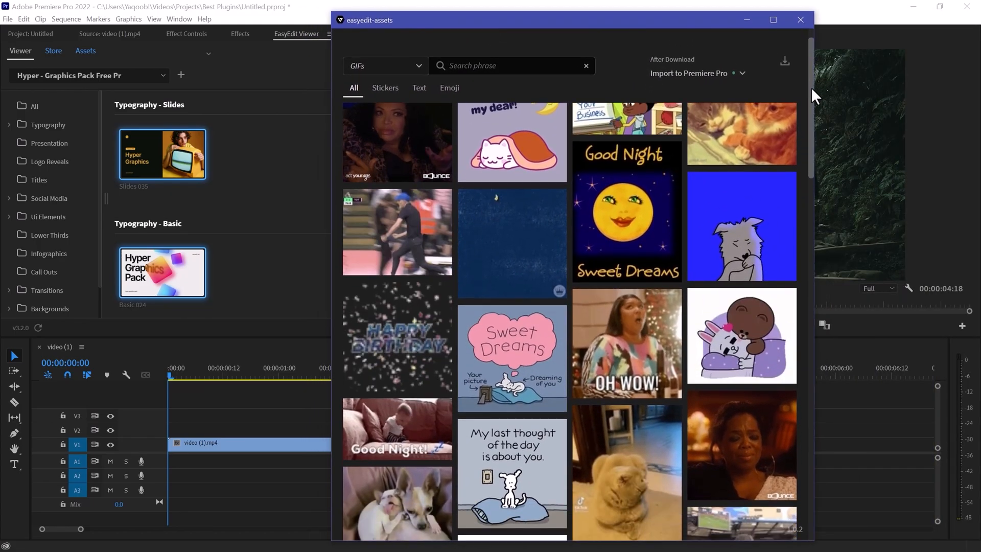
Step: Import the headphone-wearing dog GIF from the EasyEdit GIFs library onto track V2
scroll("down", 3)
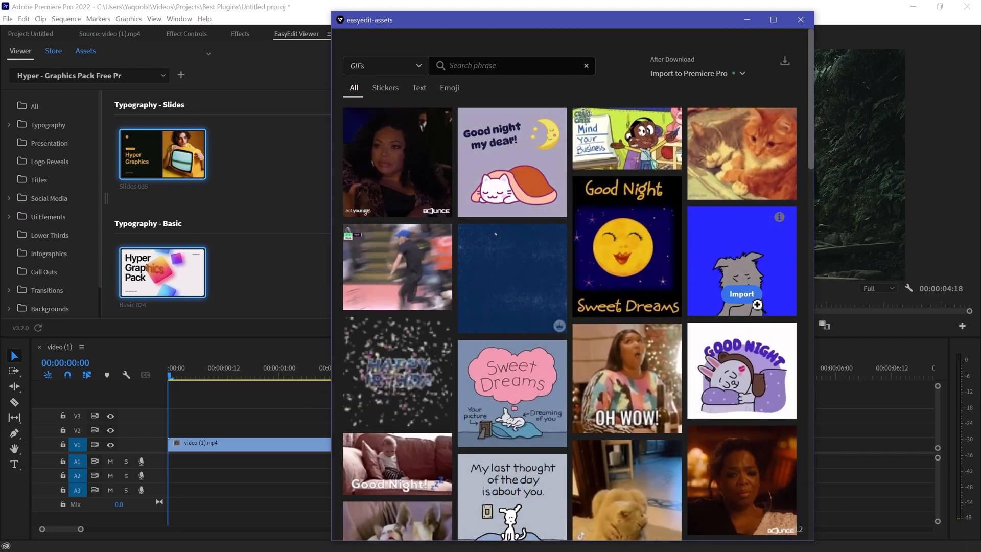
left_click(741, 293)
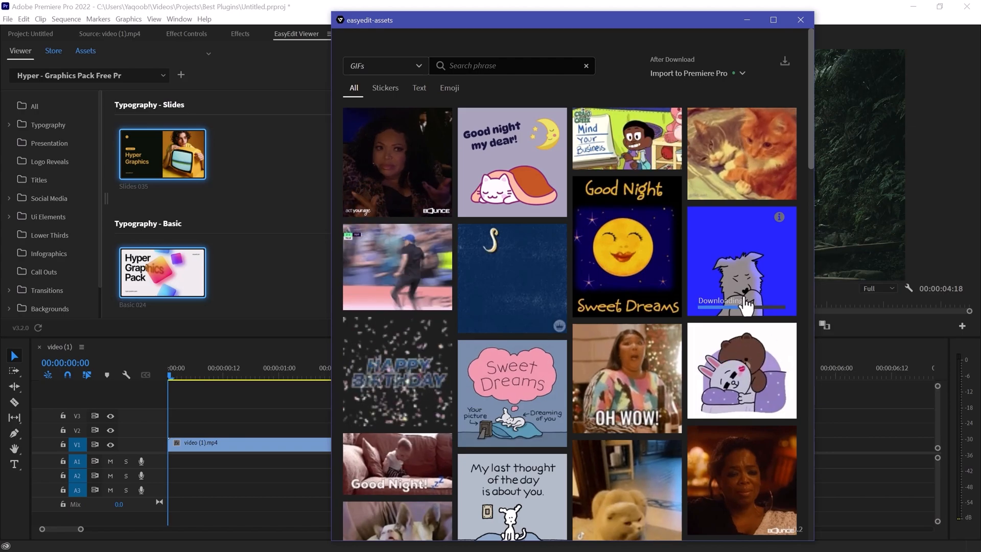
left_click(741, 294)
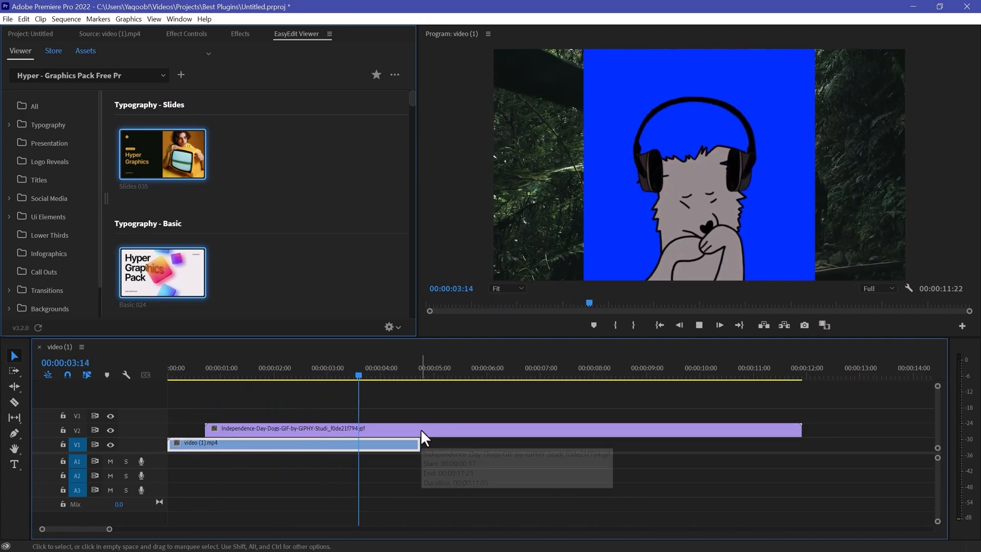
left_click(719, 325)
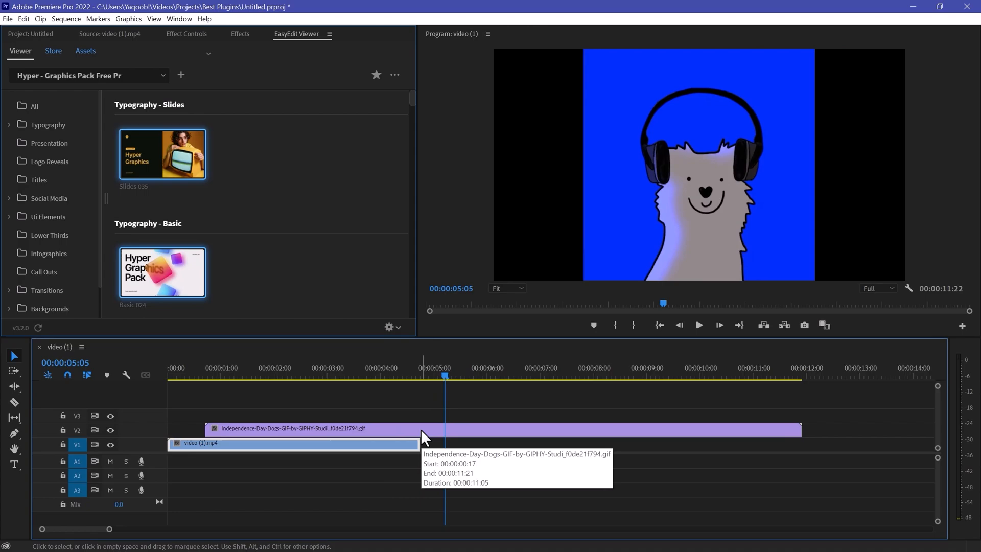
mouse_move(424, 438)
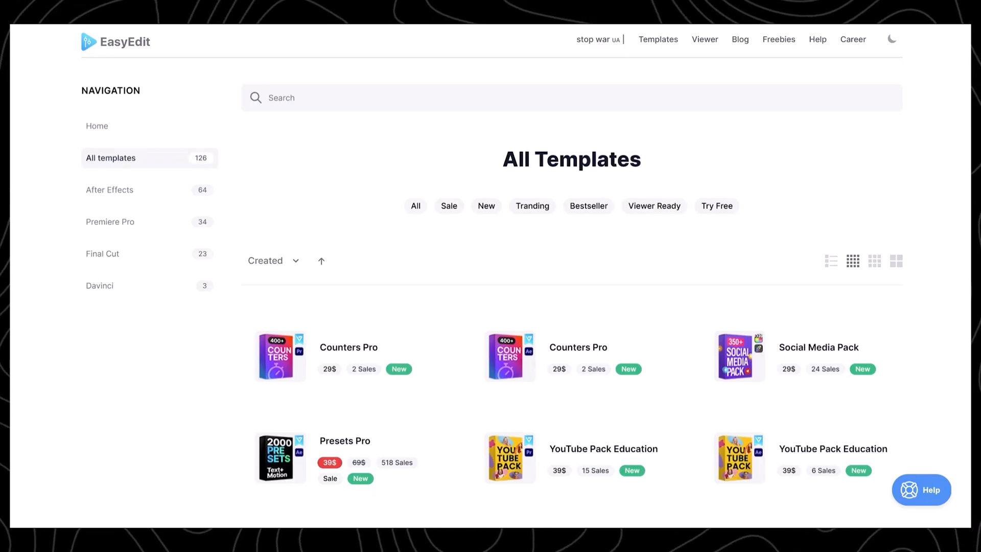
Step: Scroll through the All Templates list on the EasyEdit site
scroll("down", 3)
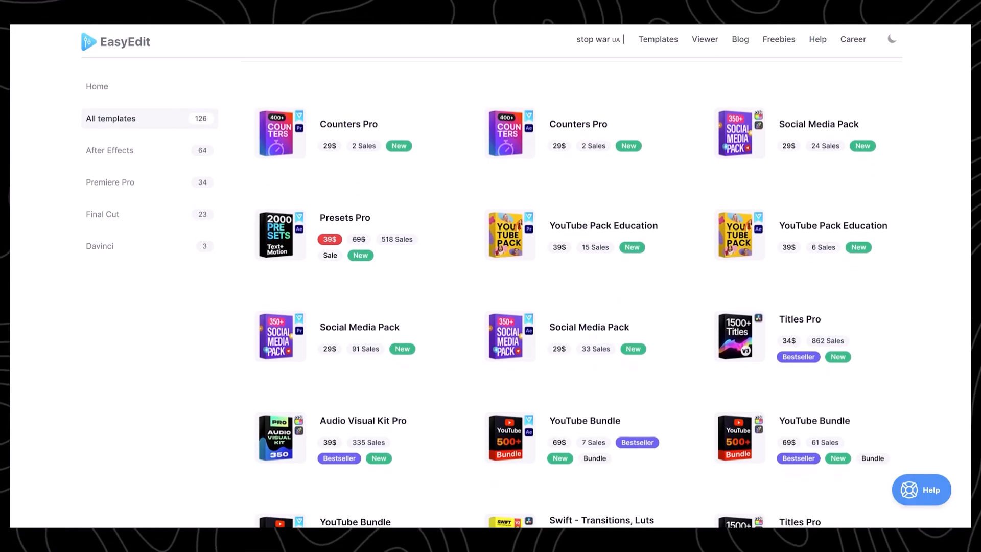
scroll("down", 3)
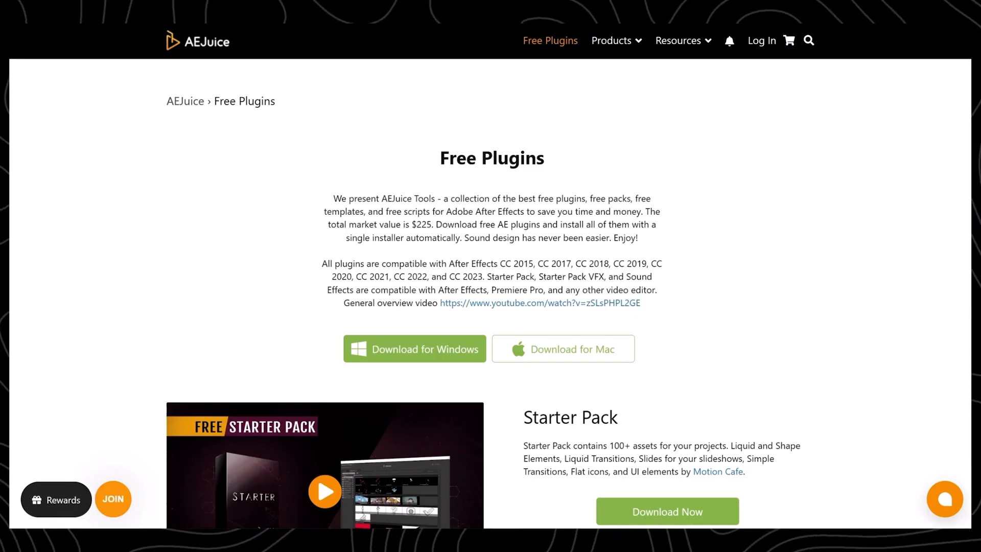
Step: Open AEJuice Products and scroll through the product packs
left_click(611, 40)
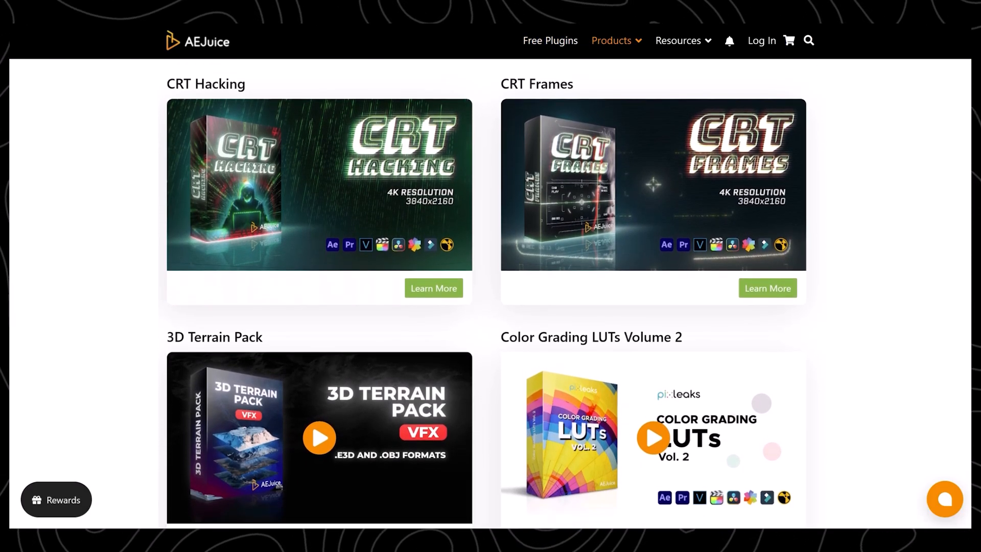
scroll("down", 3)
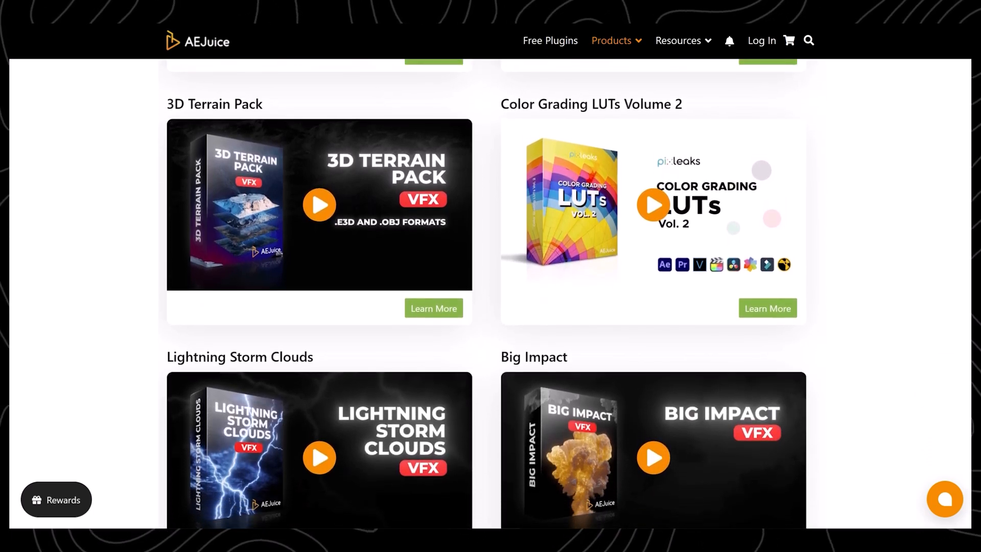
scroll("down", 3)
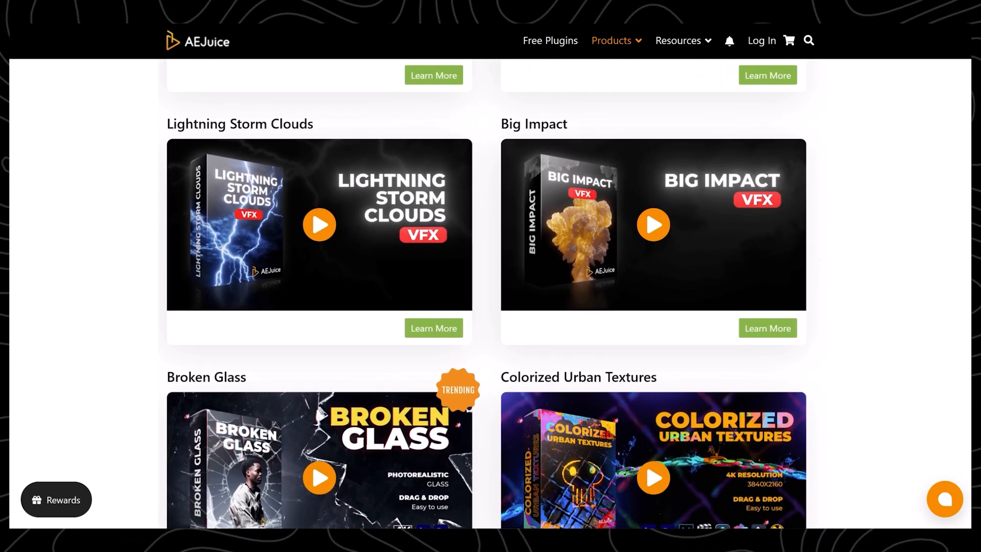
scroll("down", 3)
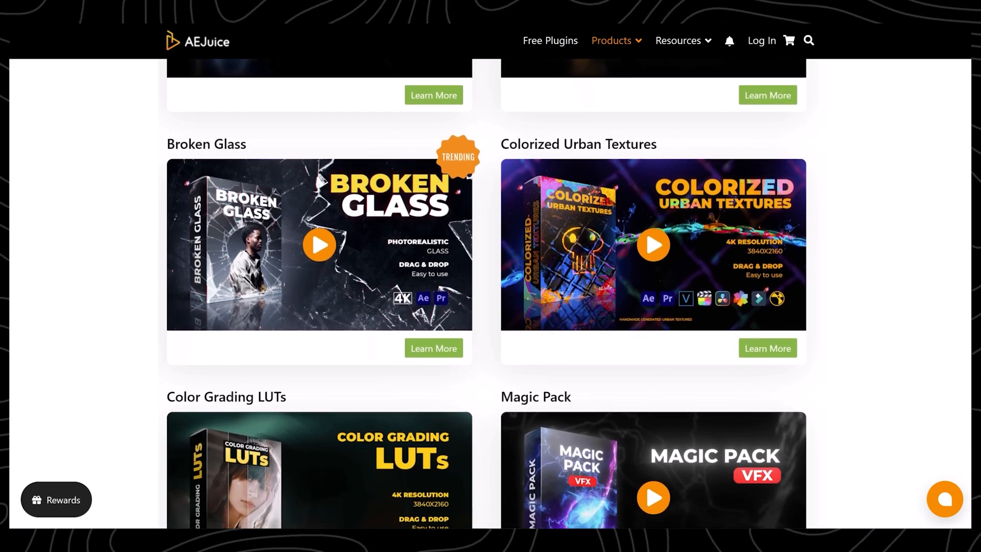
scroll("down", 3)
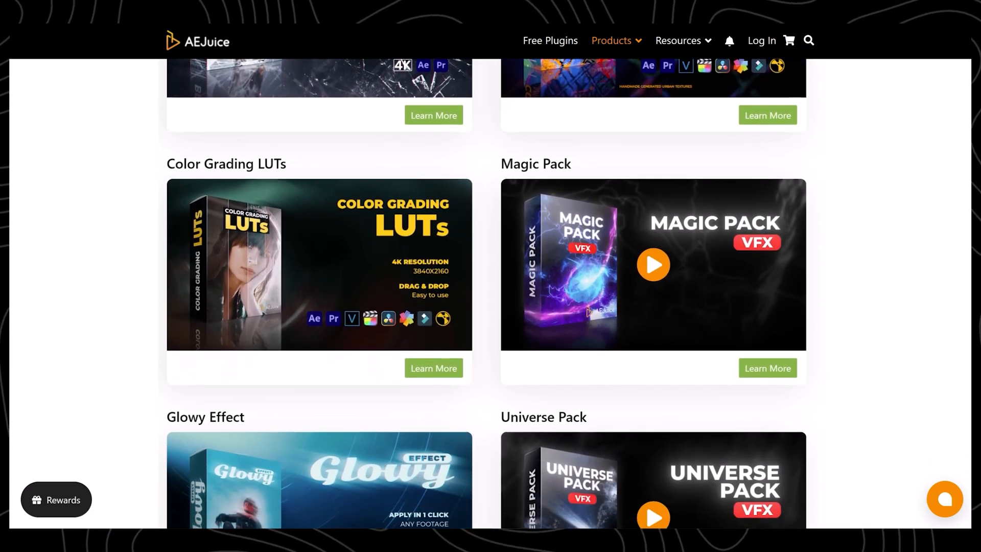
Step: Return to Free Plugins and scroll down to the Sound Effects downloads
left_click(550, 40)
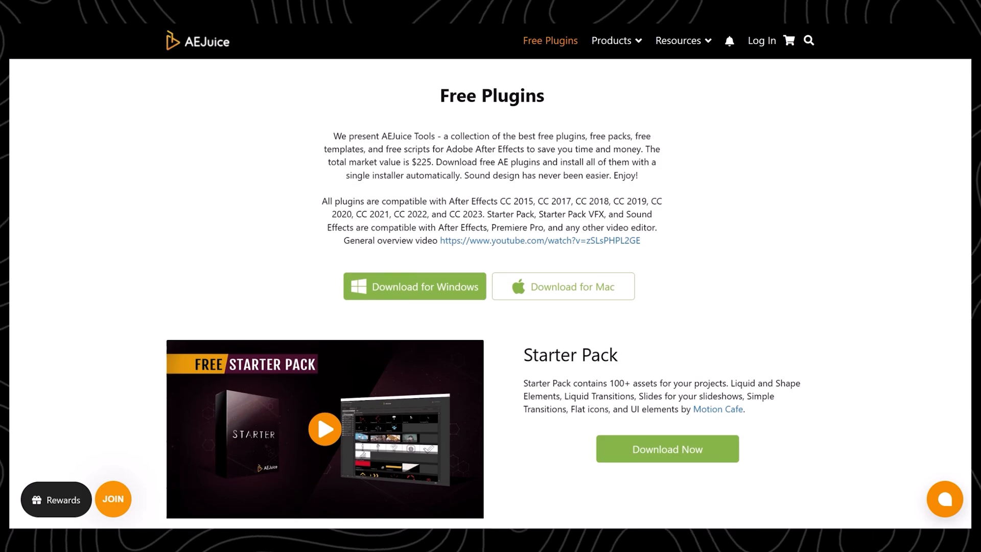
scroll("down", 3)
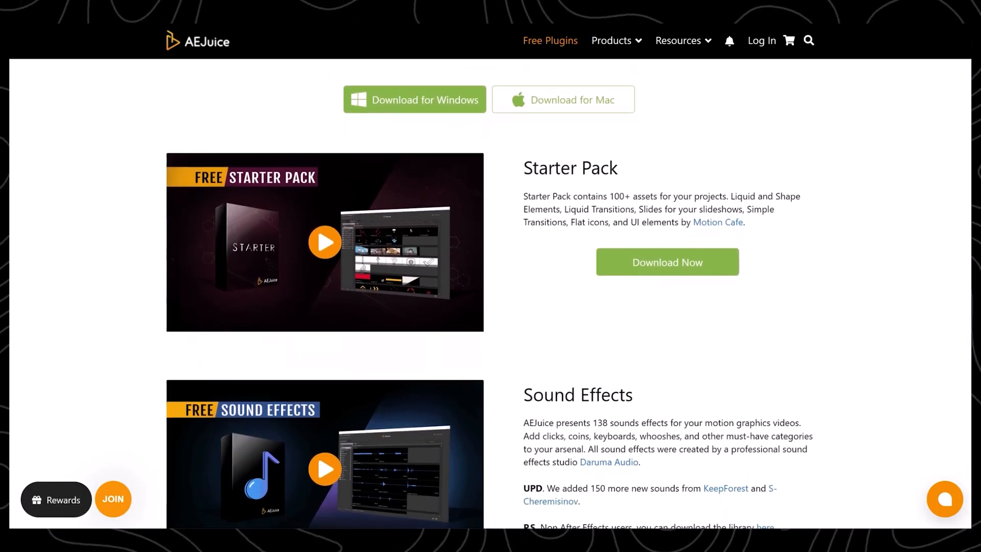
scroll("down", 3)
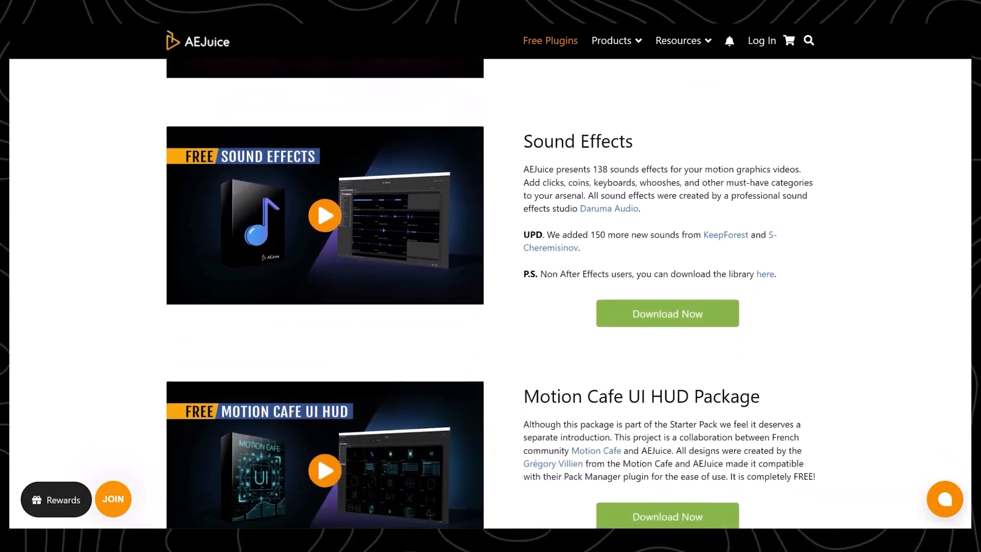
scroll("down", 3)
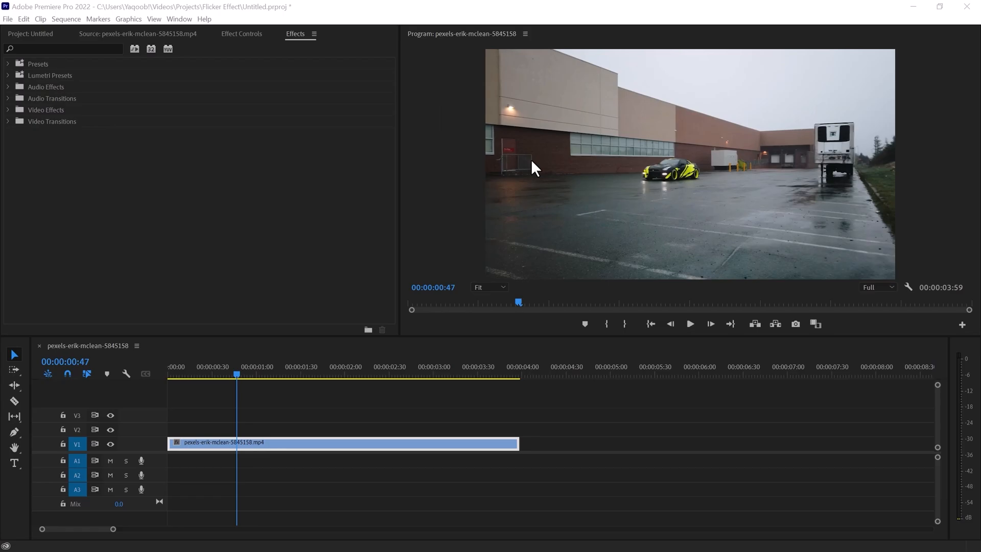
mouse_move(267, 139)
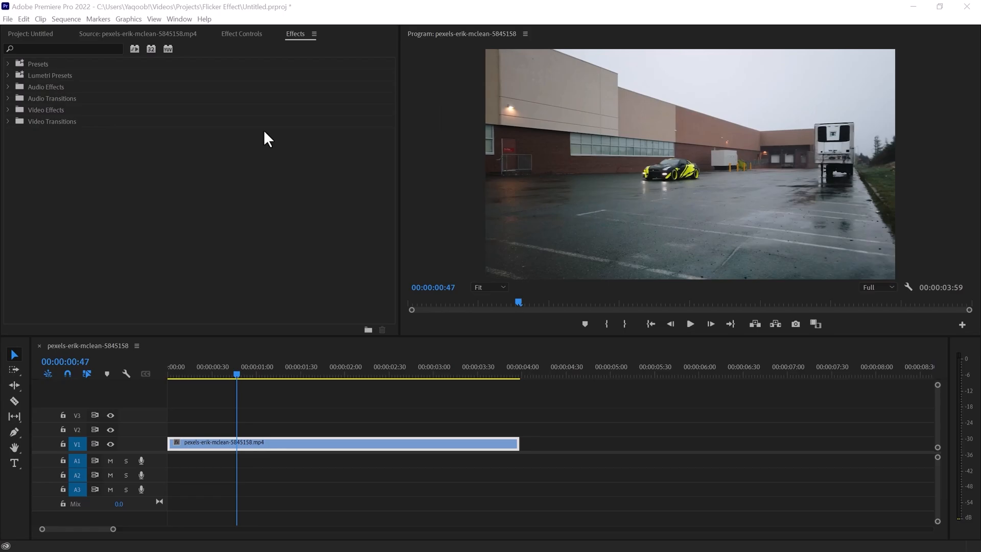
Step: Open AEJuice Pack Manager and browse Animated Backgrounds to the purple Kinetic Typography poster
left_click(179, 19)
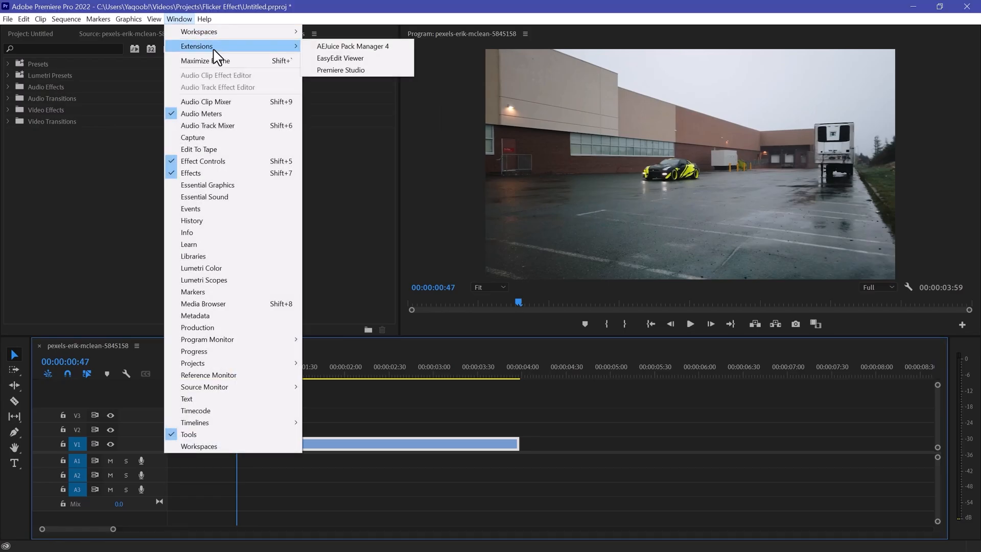
left_click(353, 46)
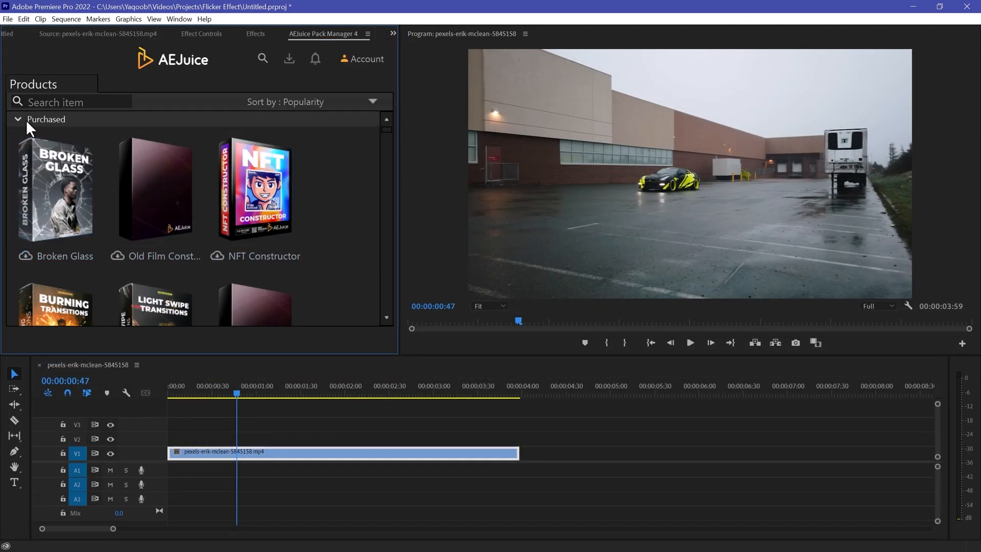
left_click(18, 119)
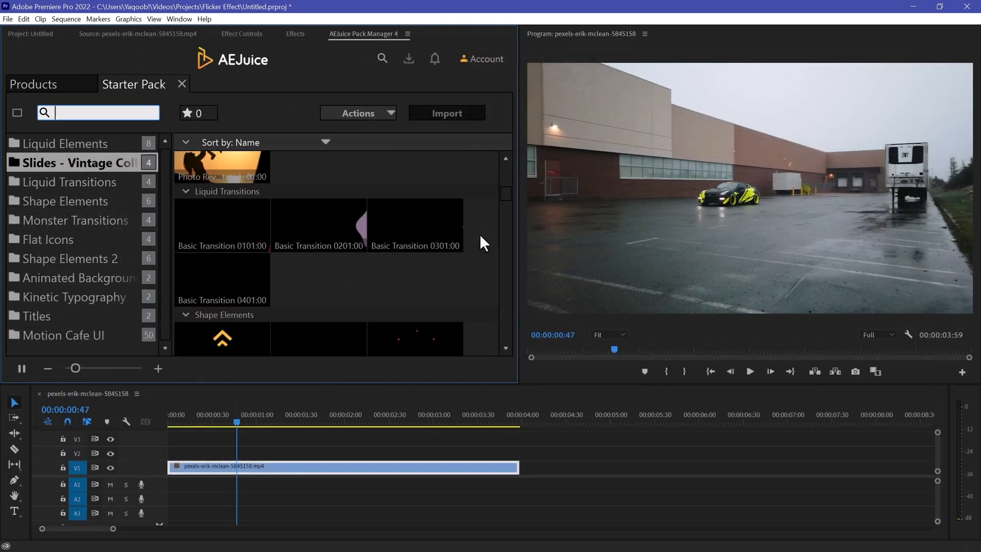
left_click(78, 219)
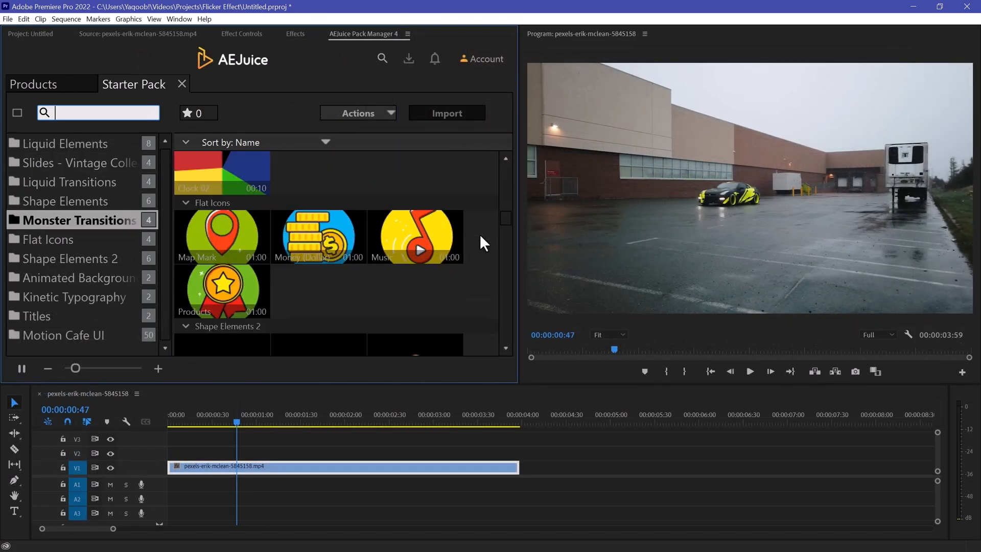
left_click(80, 278)
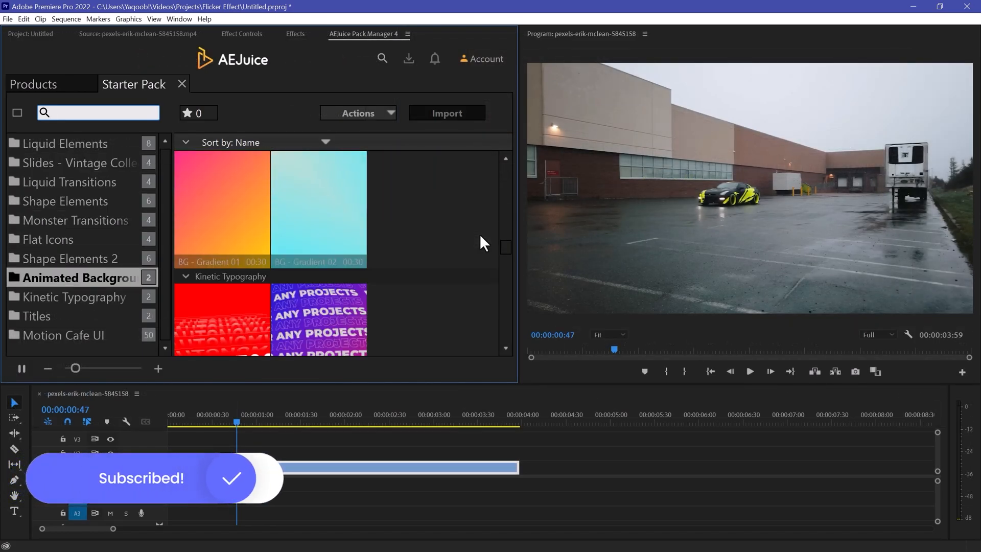
scroll("down", 3)
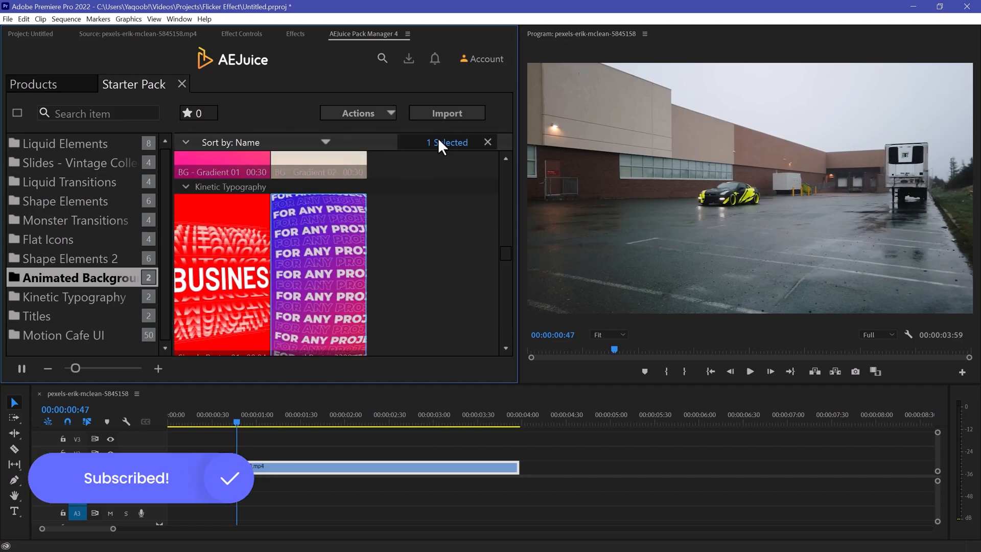
Step: Import Textured Poster 33 and change its text to 'FREE PLUGINS for PR'
left_click(446, 113)
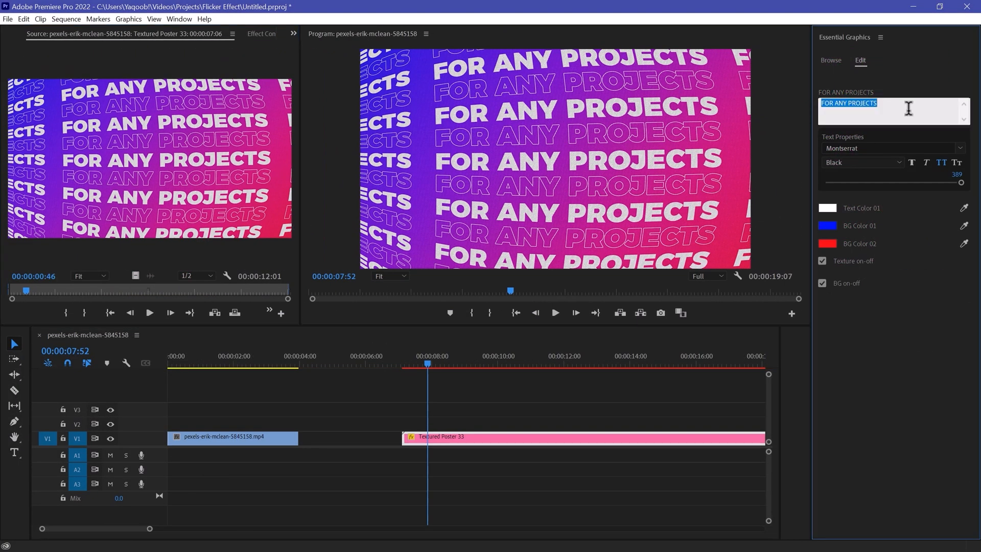
type("FREE PLUGINS for PR")
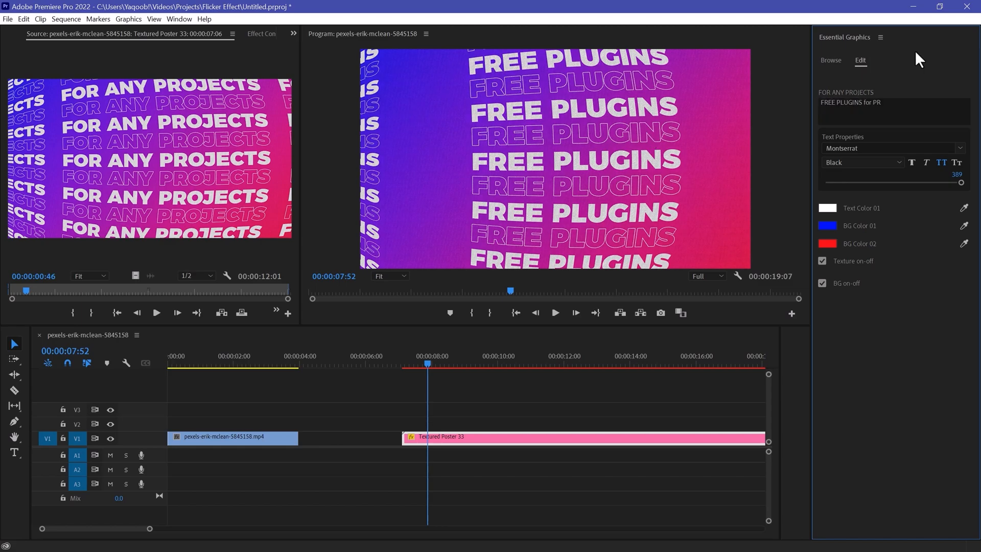
left_click(827, 243)
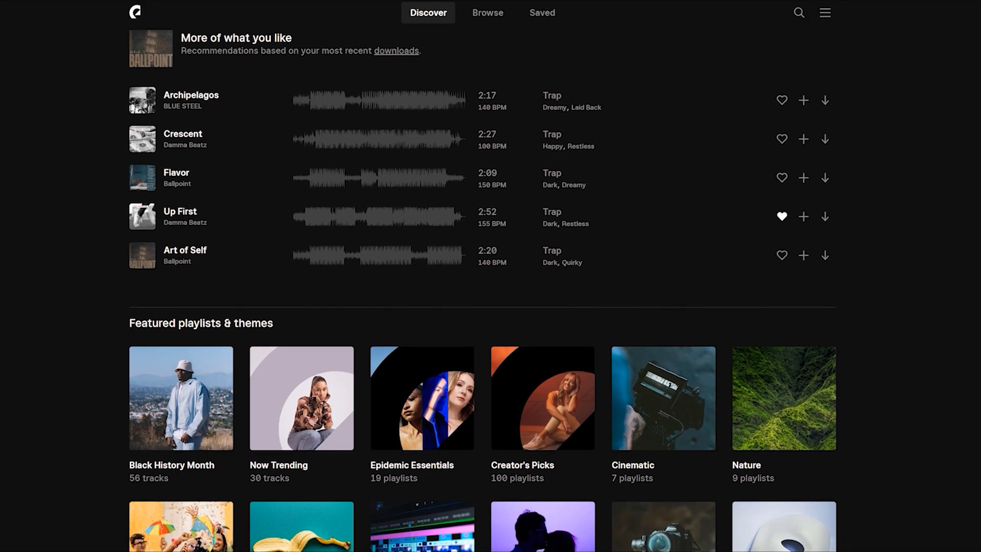
Step: Scroll Epidemic Sound's Discover page to Staff Picks and find tracks similar to Rock Dawg
scroll("down", 3)
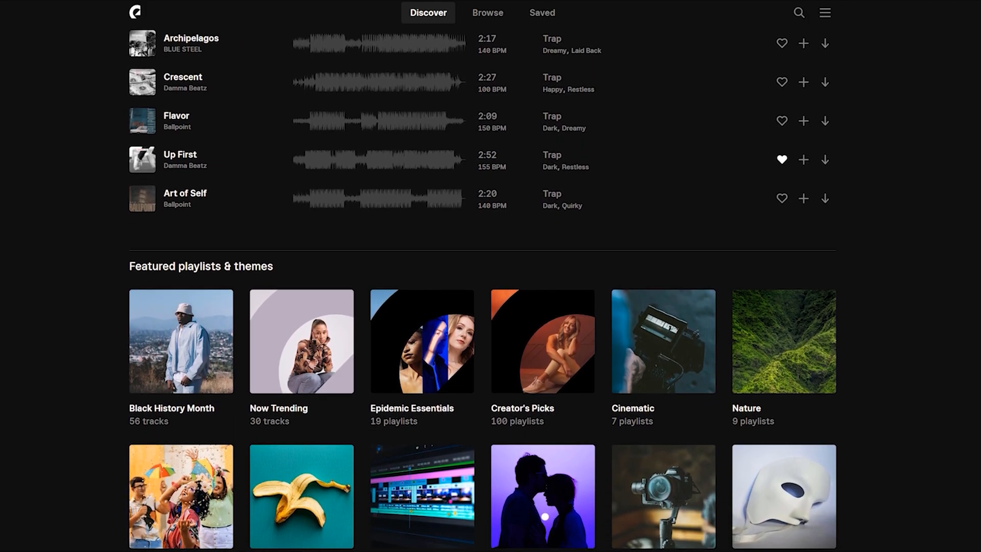
scroll("down", 3)
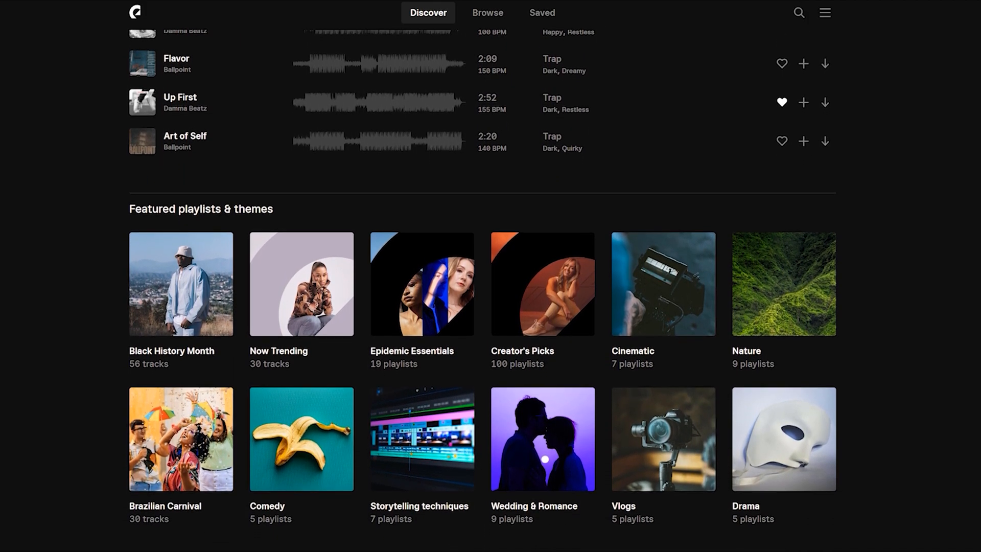
scroll("down", 3)
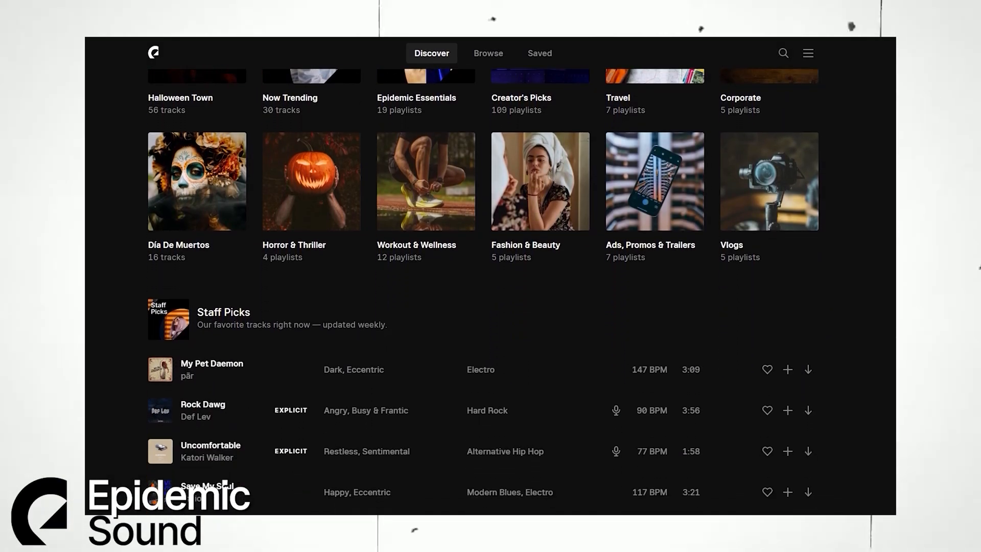
scroll("down", 3)
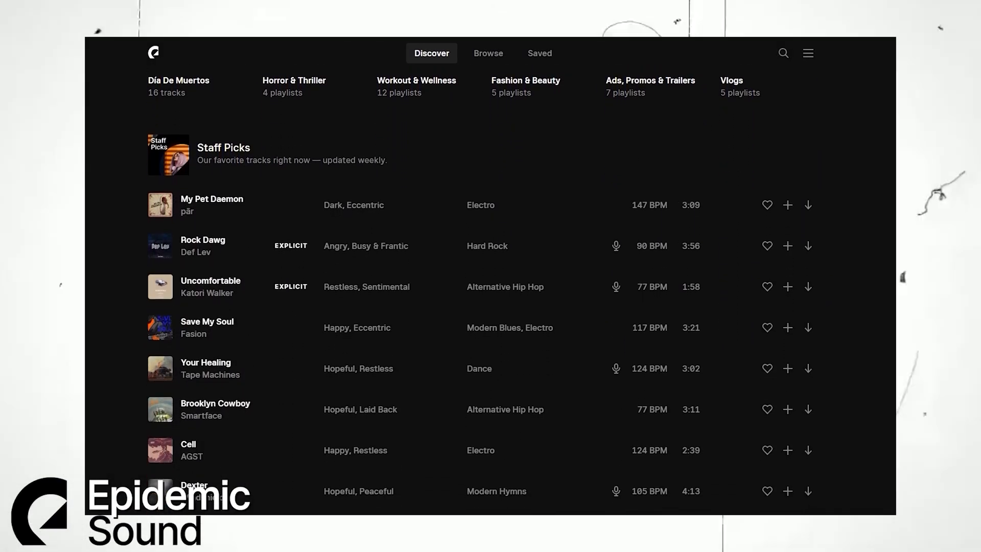
mouse_move(269, 253)
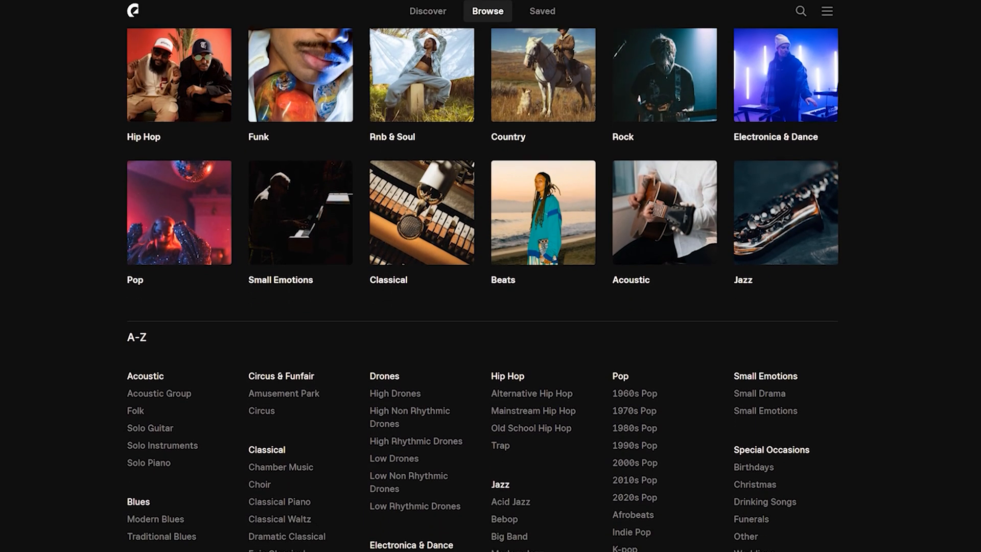
scroll("down", 3)
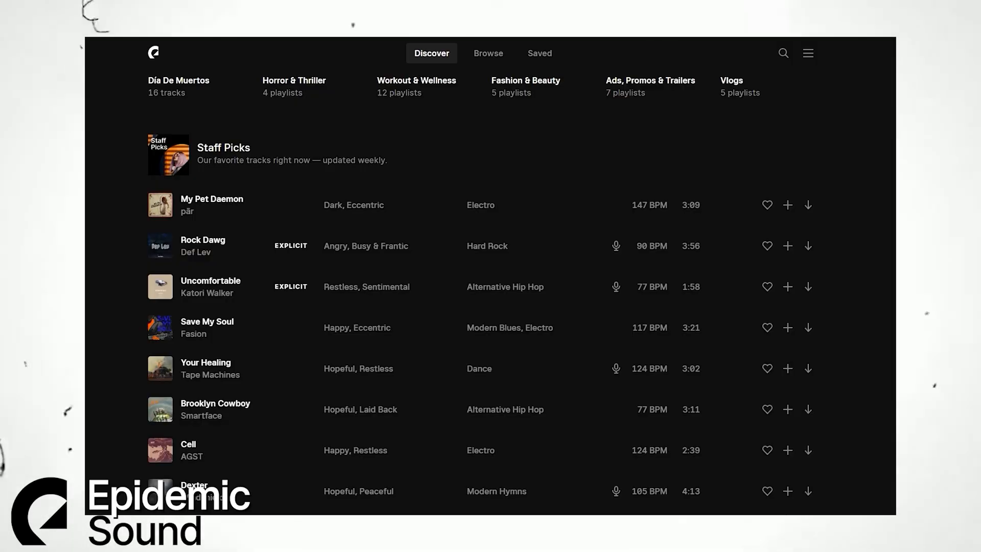
mouse_move(778, 264)
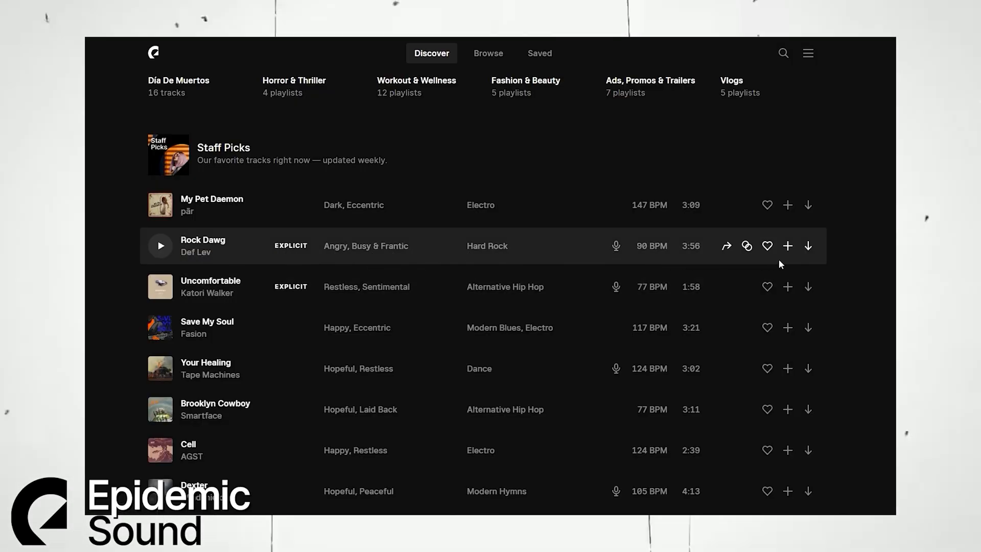
mouse_move(746, 246)
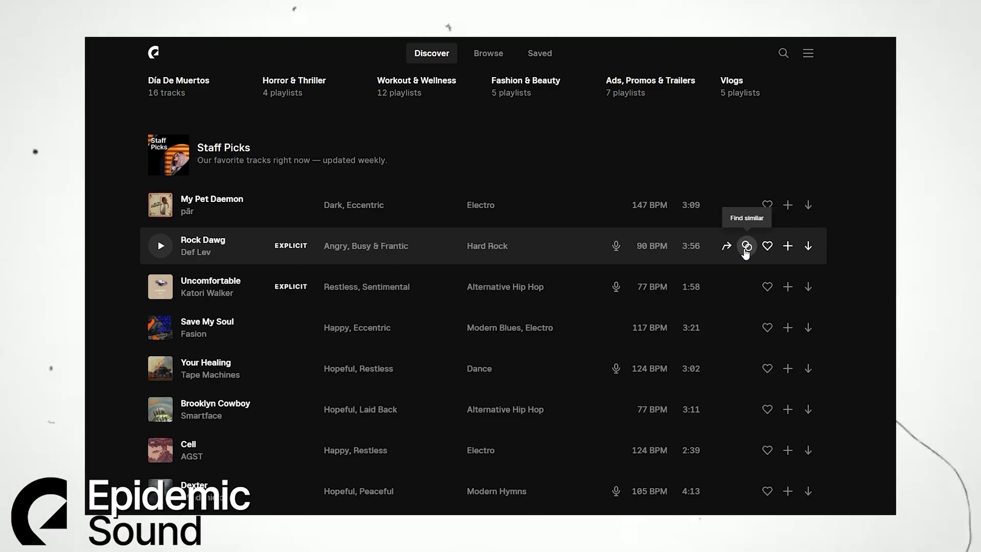
left_click(746, 246)
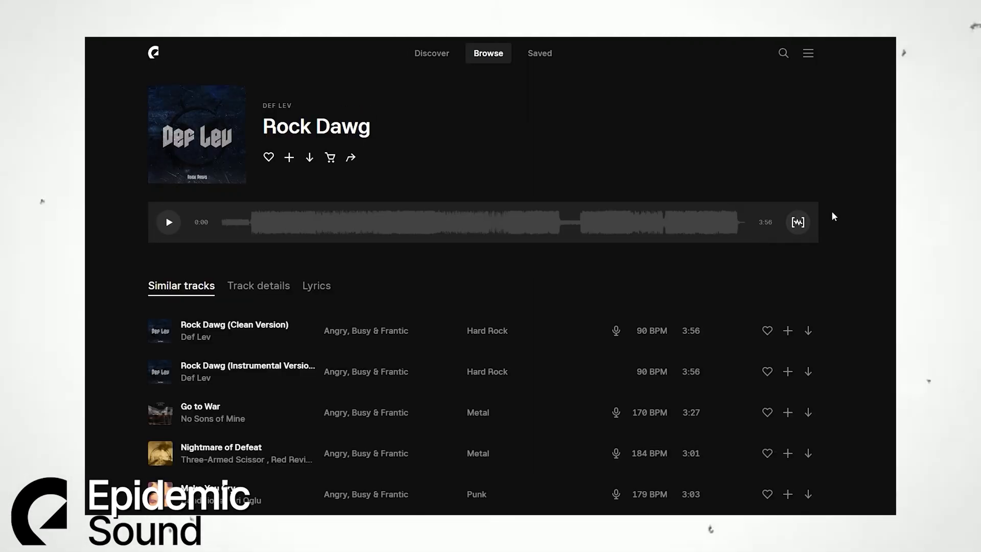
scroll("down", 3)
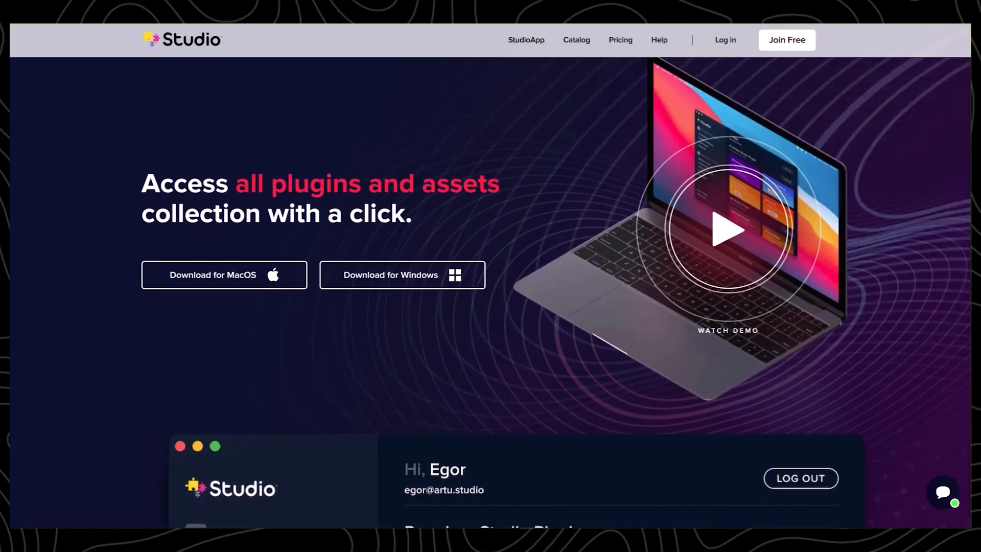
Step: Scroll the Studio homepage plugin overview, then go to the Pricing page
scroll("down", 3)
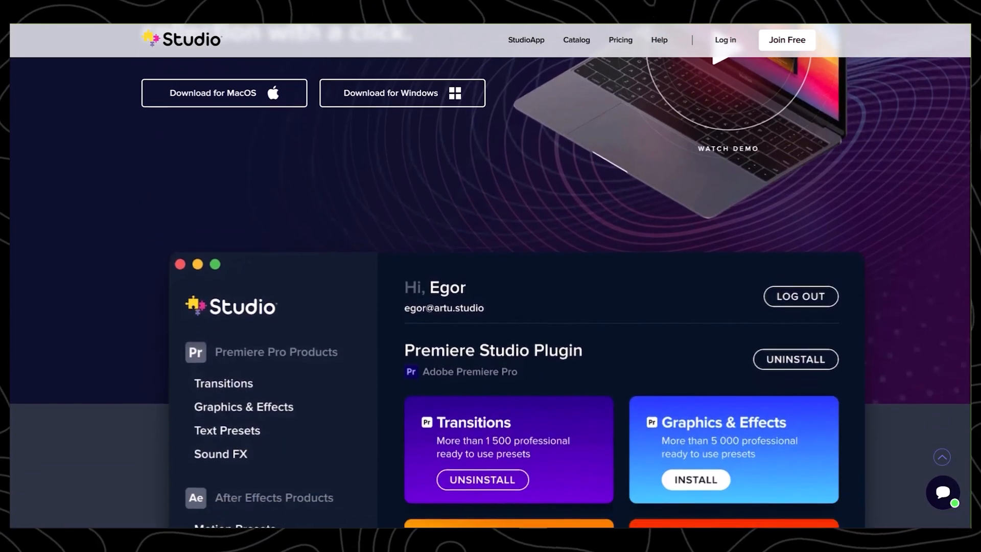
scroll("down", 3)
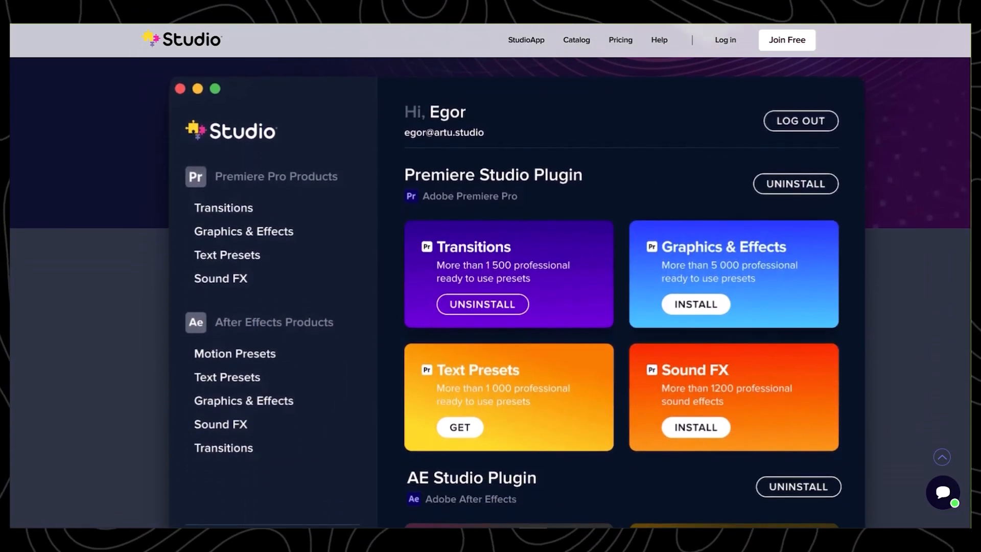
scroll("down", 3)
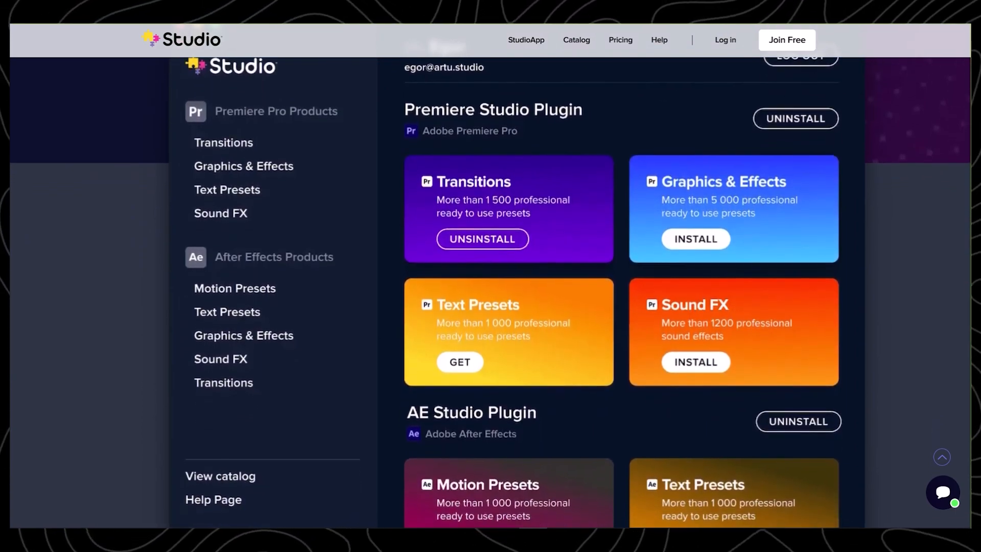
scroll("down", 3)
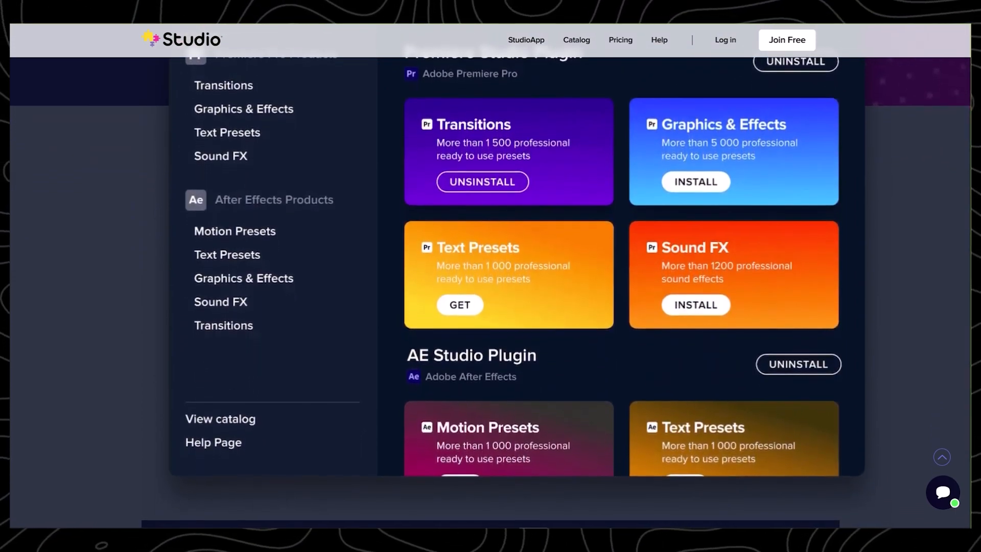
scroll("down", 3)
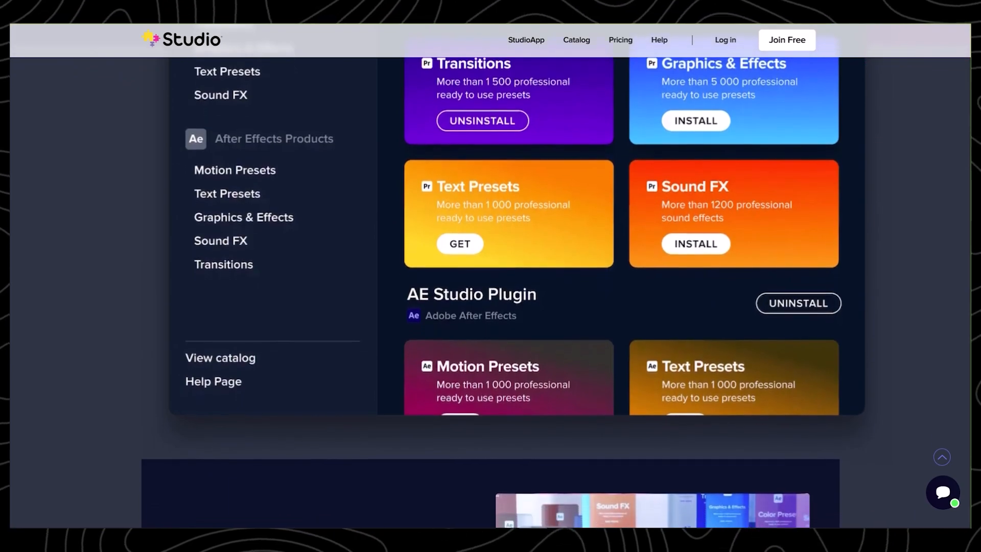
scroll("down", 3)
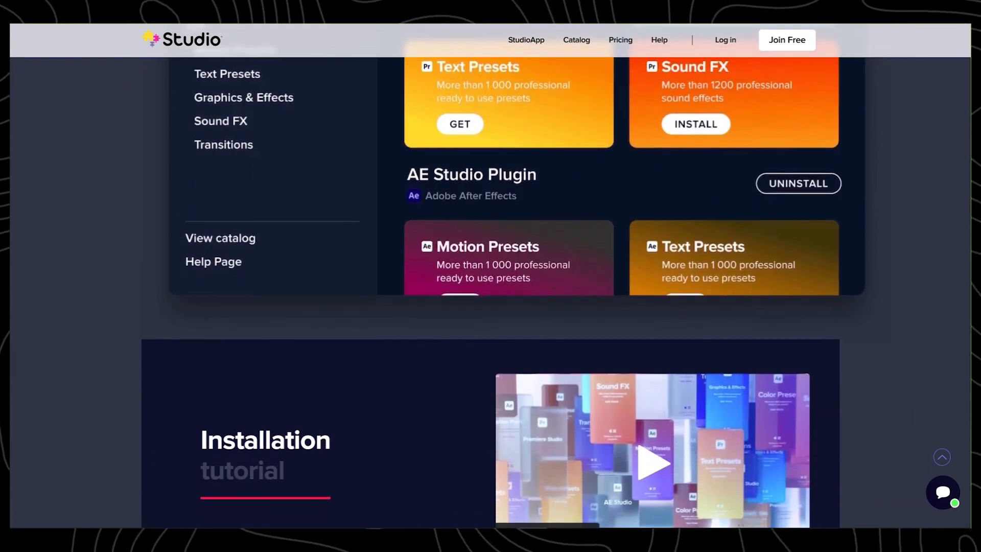
scroll("down", 3)
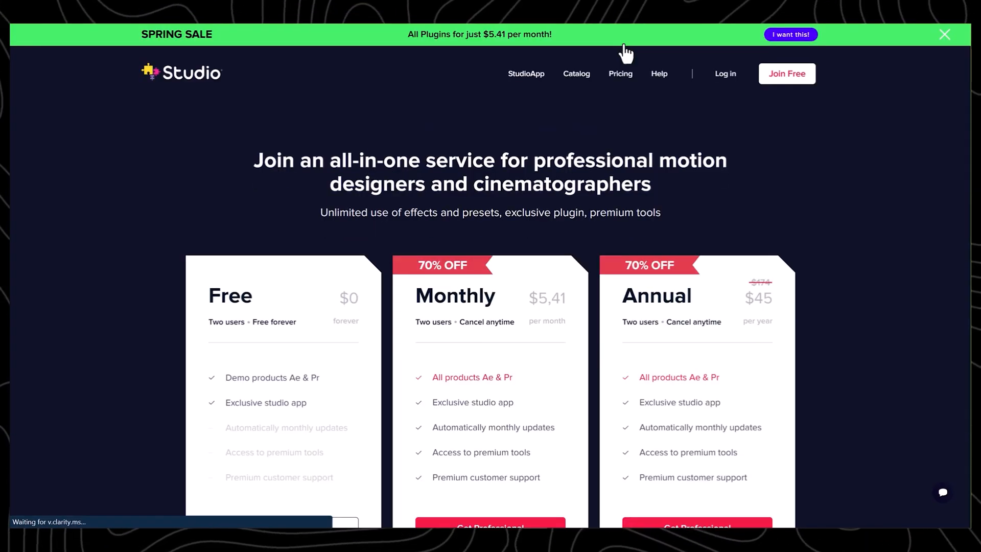
left_click(944, 34)
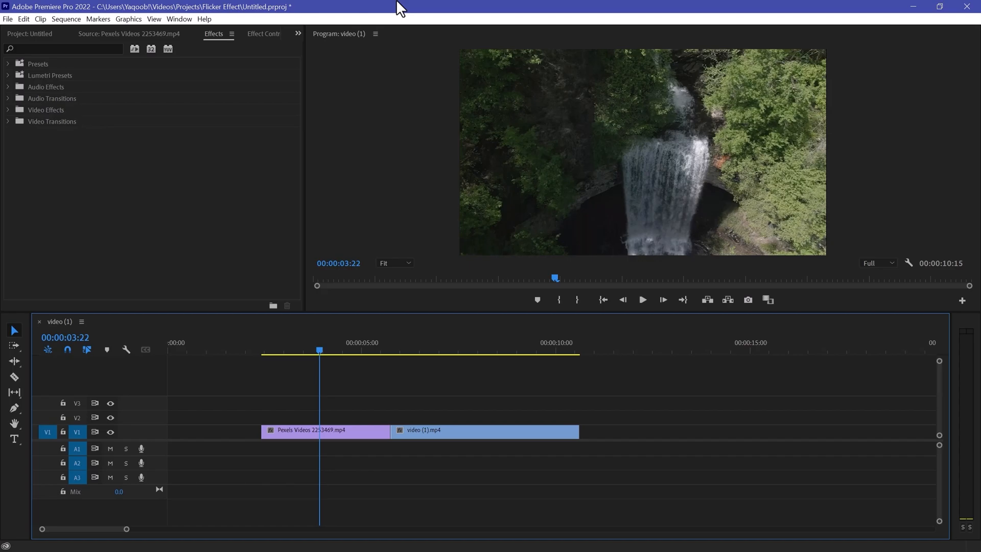
Step: Open the Premiere Studio panel, browse its demo packs, and show Demo Transitions
left_click(179, 19)
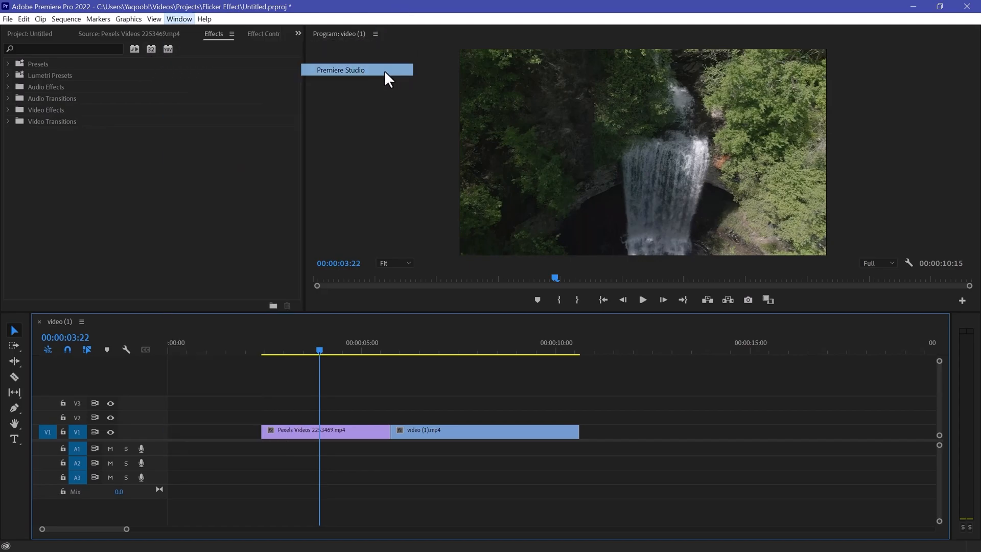
left_click(341, 69)
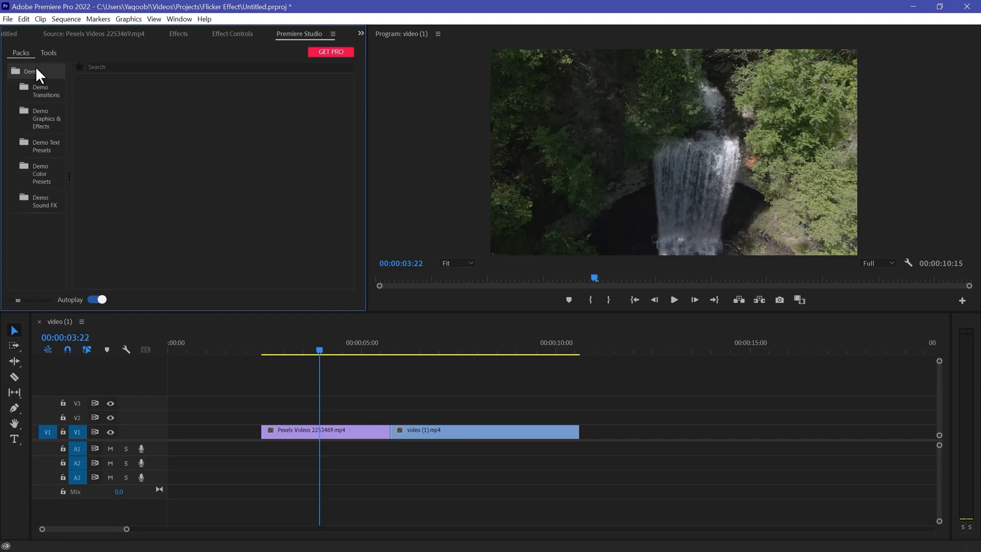
left_click(46, 91)
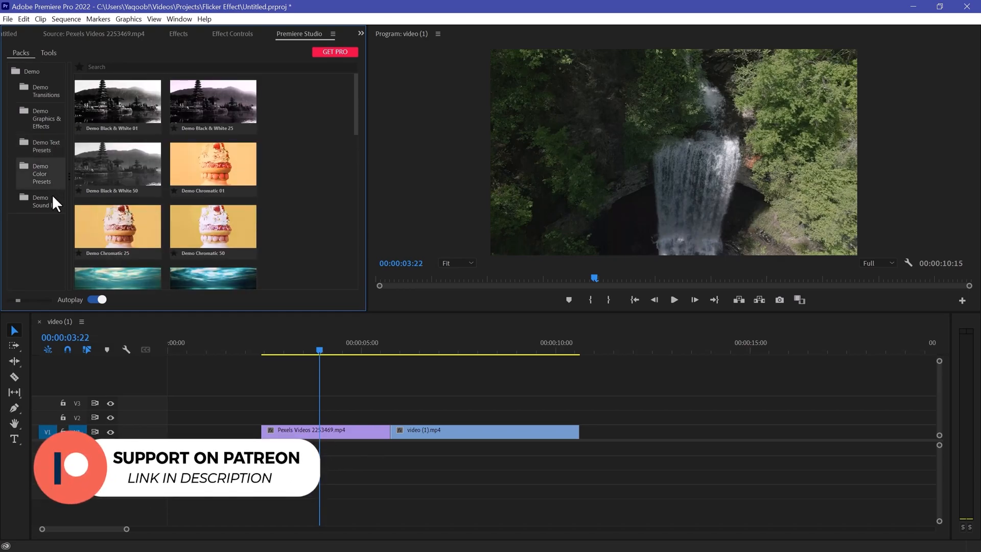
left_click(40, 201)
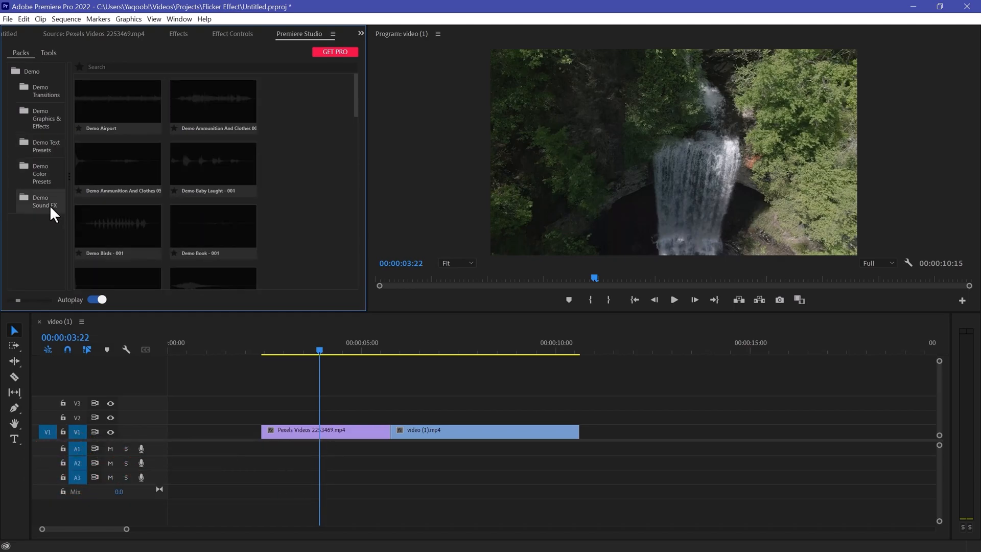
left_click(40, 91)
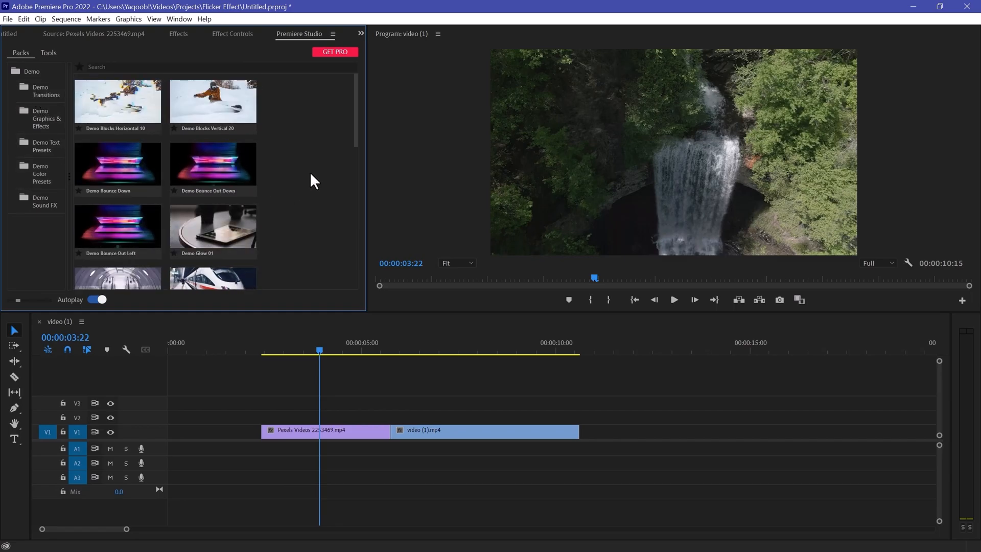
scroll("down", 3)
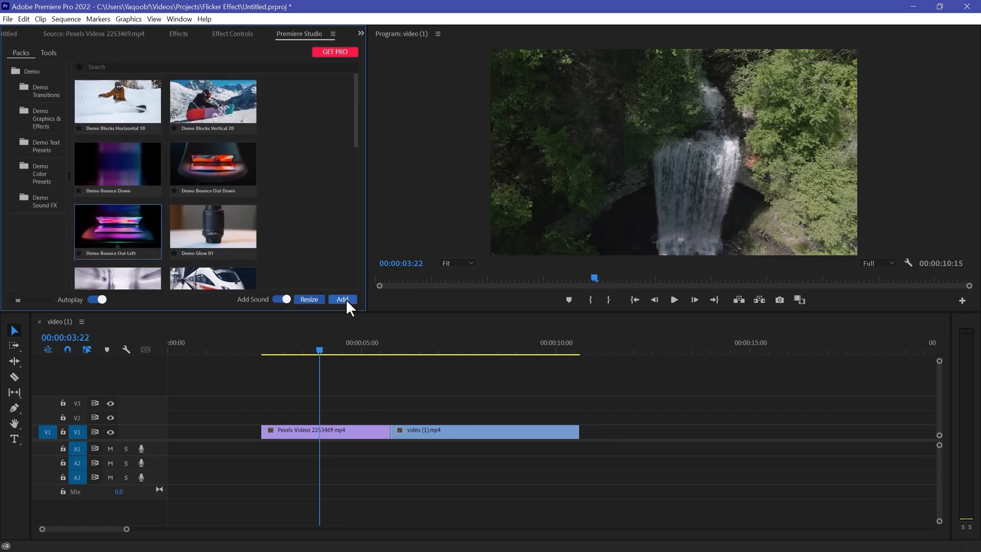
Step: Add Bounce Out Left over the cut, dismiss the Resolve Fonts warning, and play it back
left_click(342, 299)
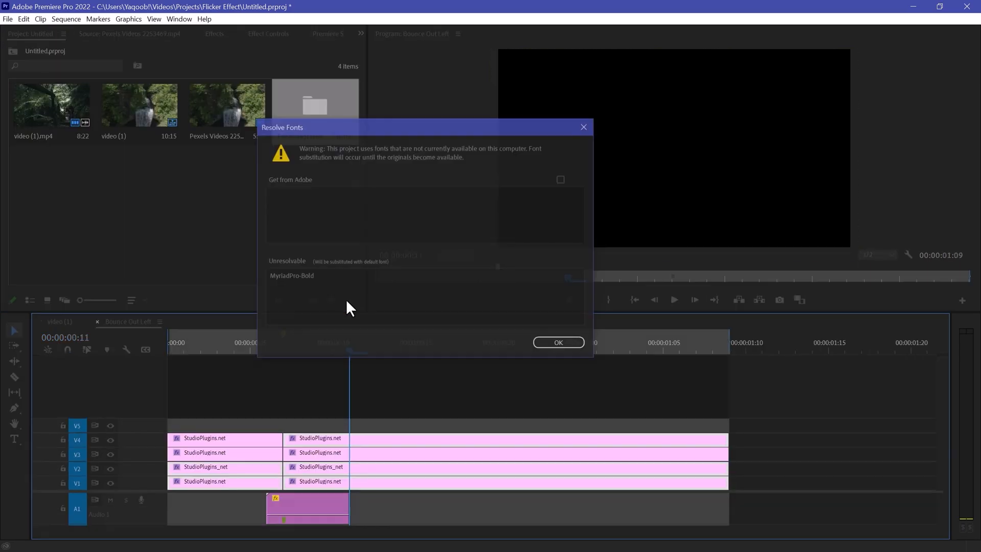
left_click(556, 342)
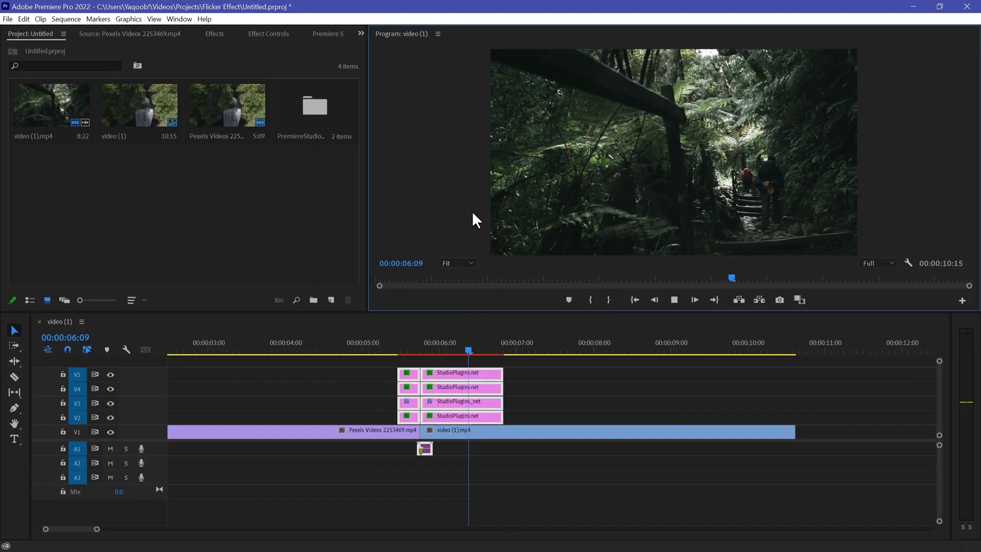
left_click(327, 33)
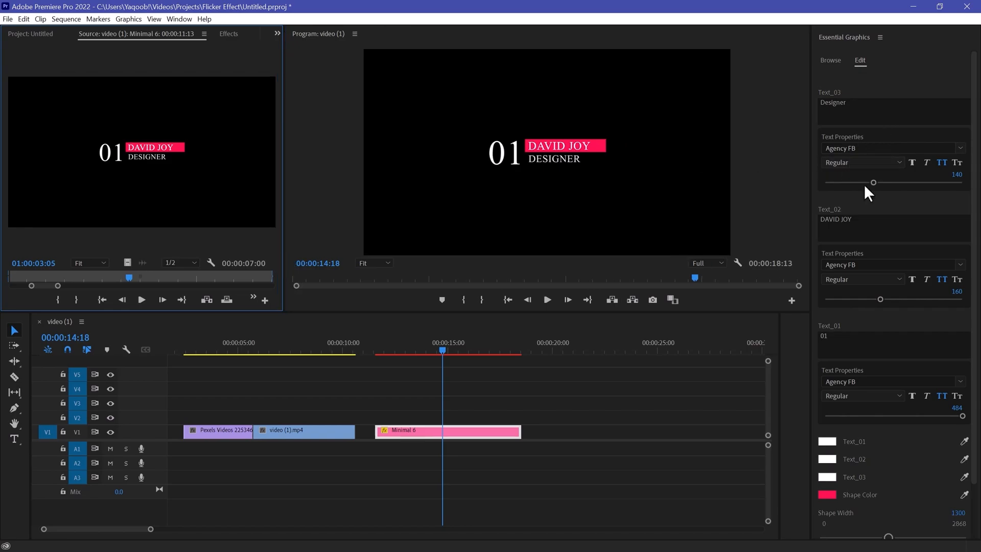
Step: Place the Minimal 6 graphic on the timeline and show its Essential Graphics edit properties
left_click(862, 279)
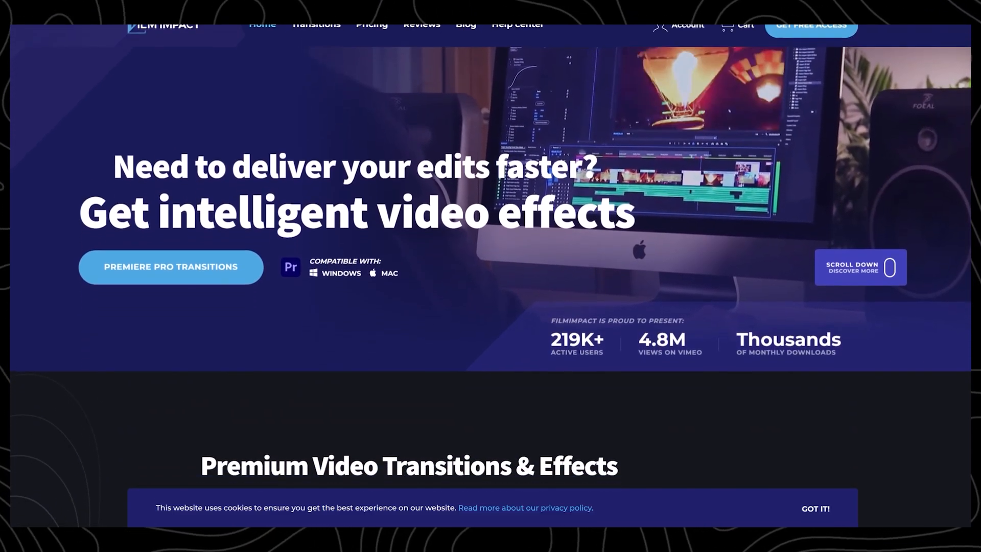
Step: Scroll the Film Impact homepage and choose 'START ABSOLUTELY FREE TODAY' for 30-day access
scroll("down", 3)
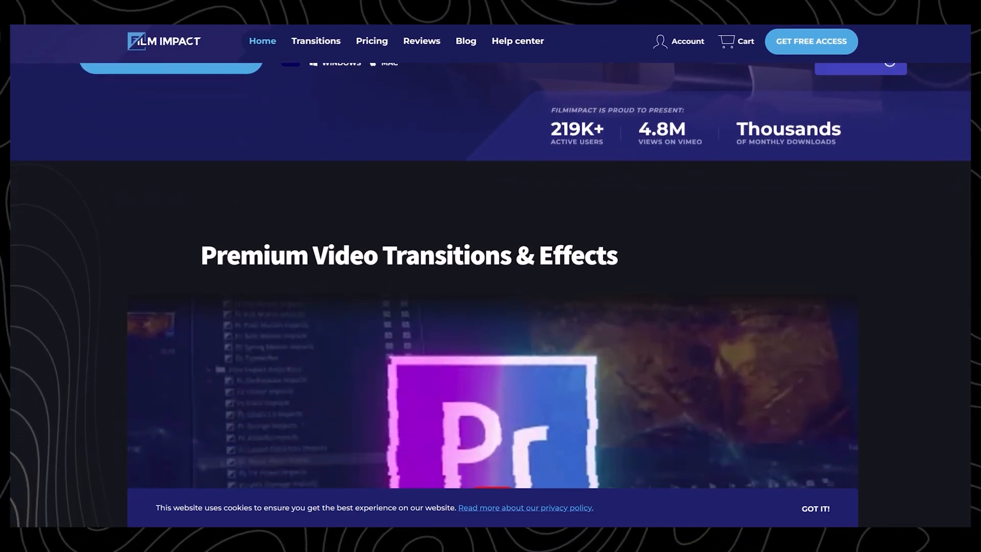
scroll("down", 3)
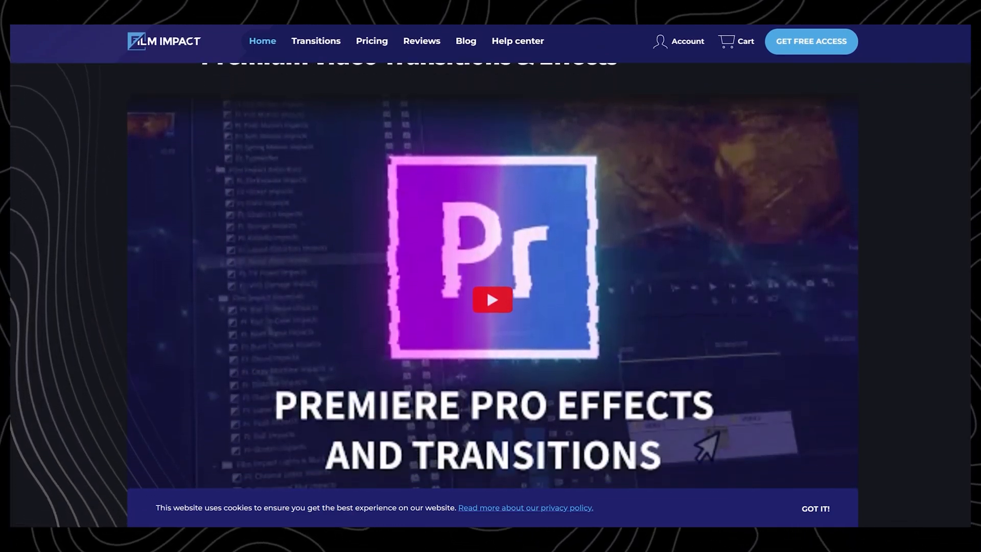
scroll("down", 3)
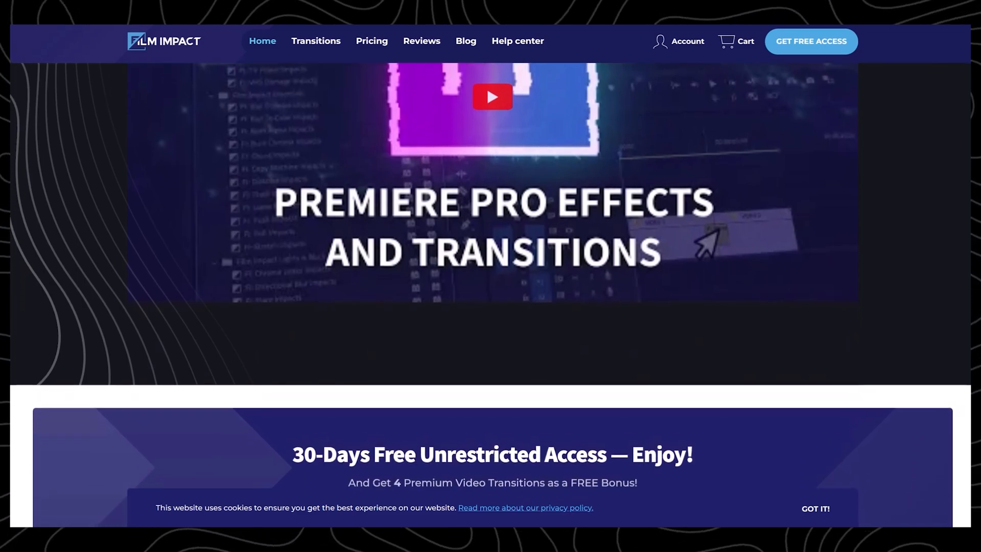
scroll("down", 3)
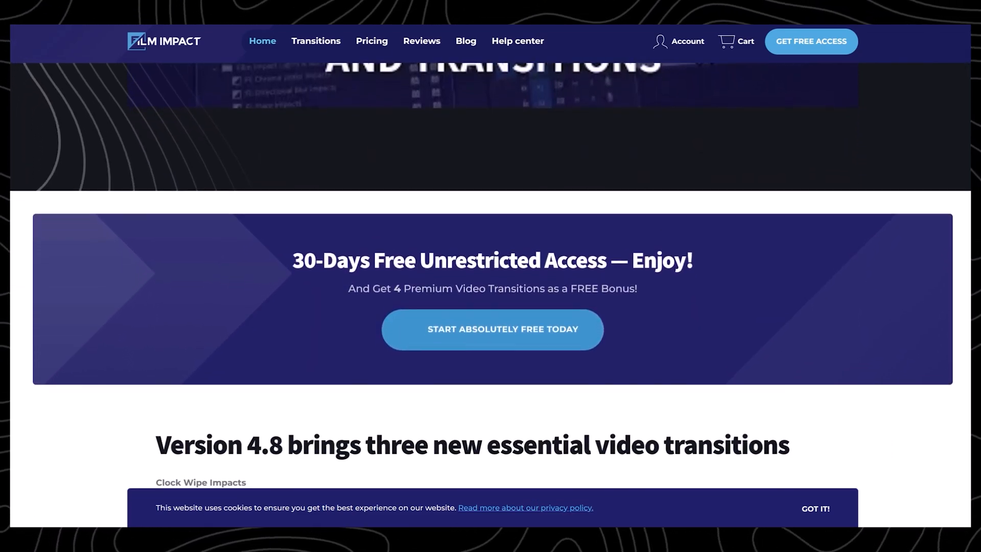
scroll("down", 3)
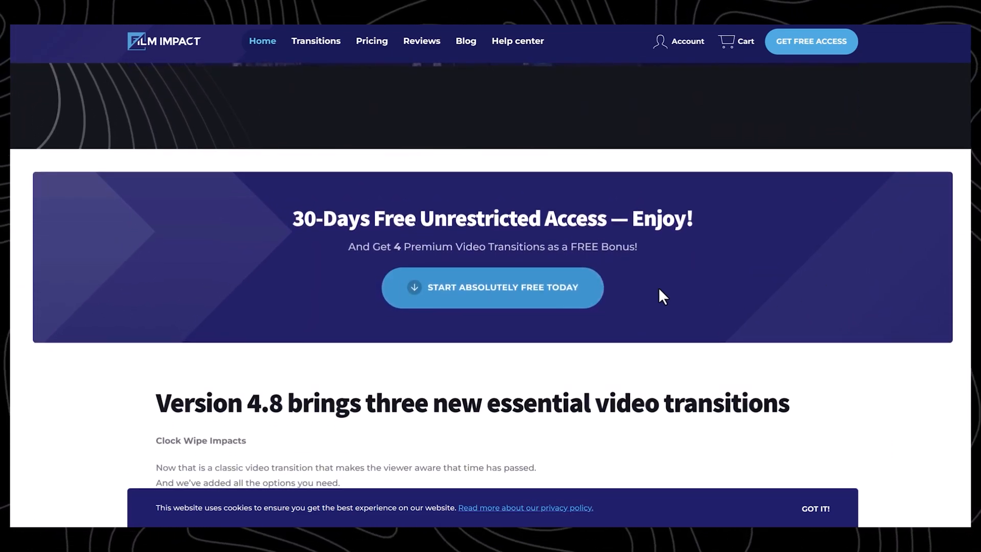
mouse_move(510, 298)
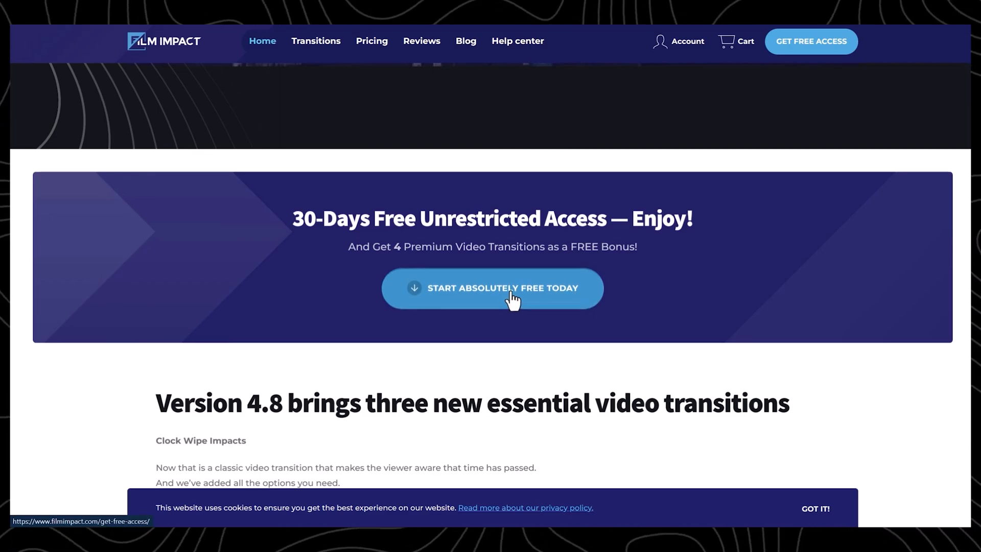
left_click(491, 289)
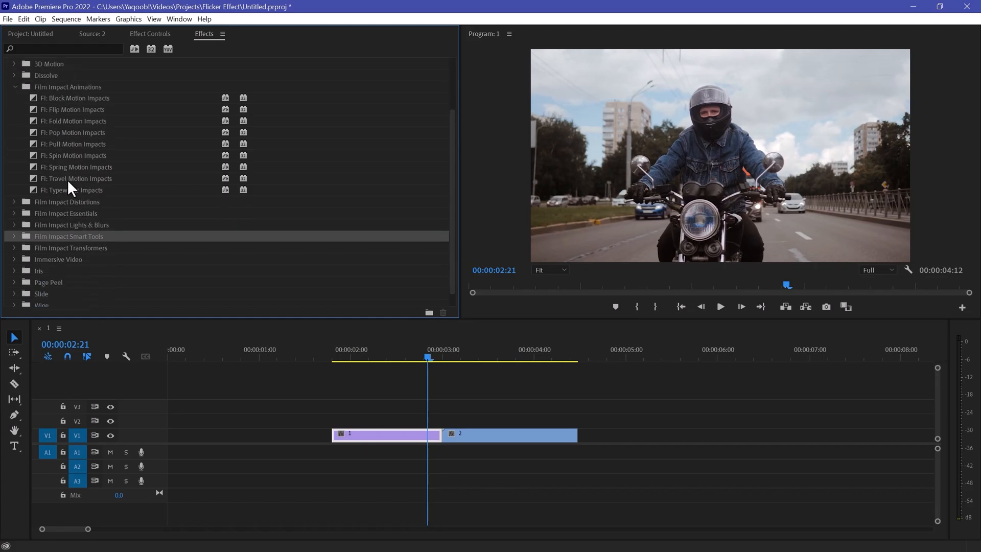
Step: Drop FI: Zoom Blur Impacts from Lights & Blurs onto the cut and move the playhead there
left_click(13, 201)
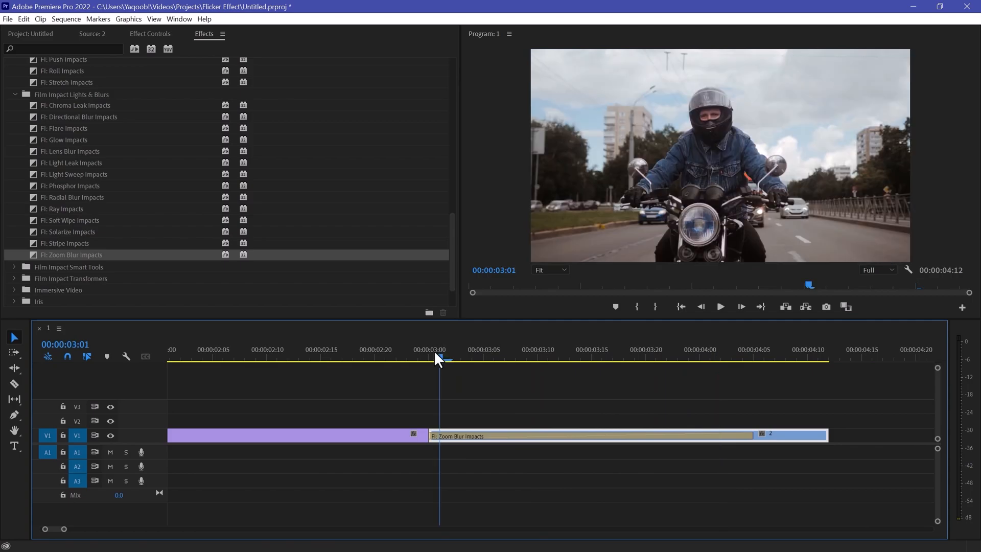
left_click(720, 307)
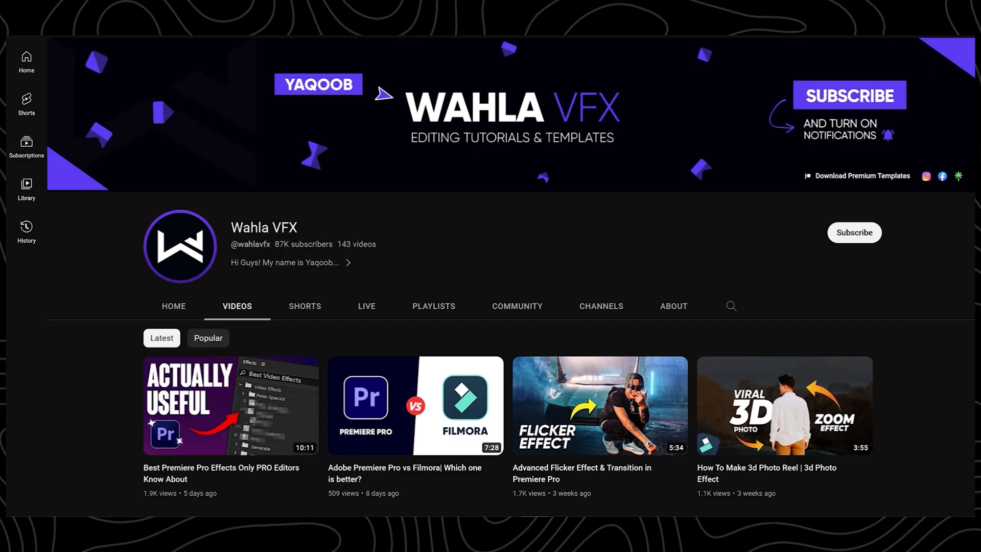
Step: Browse the Wahla VFX channel's playlists and play all of Premier Pro Templates
scroll("down", 3)
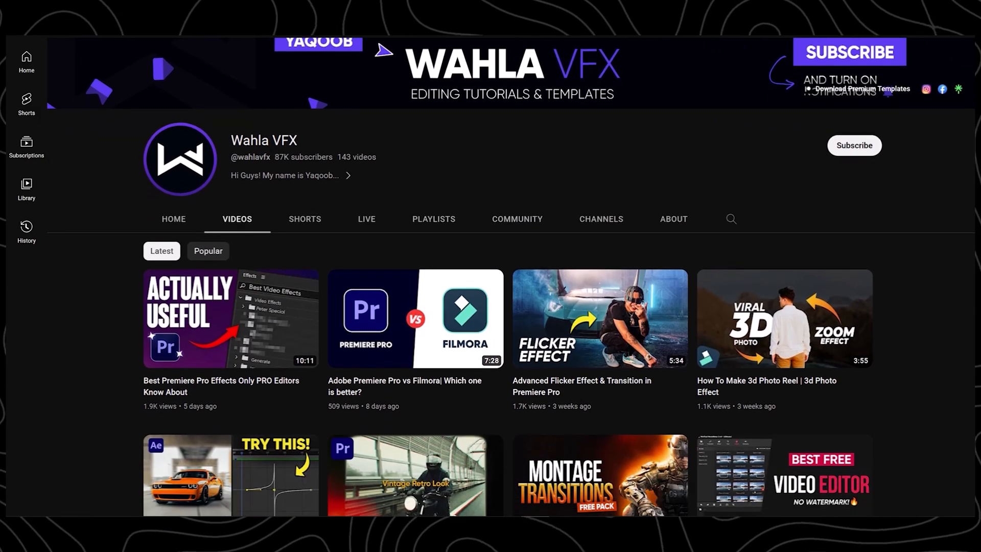
scroll("down", 3)
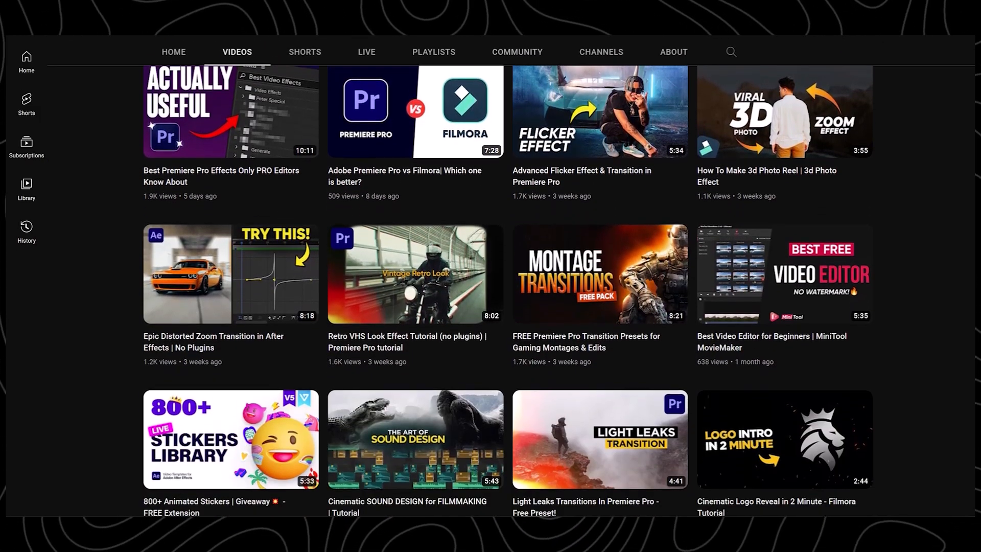
scroll("down", 3)
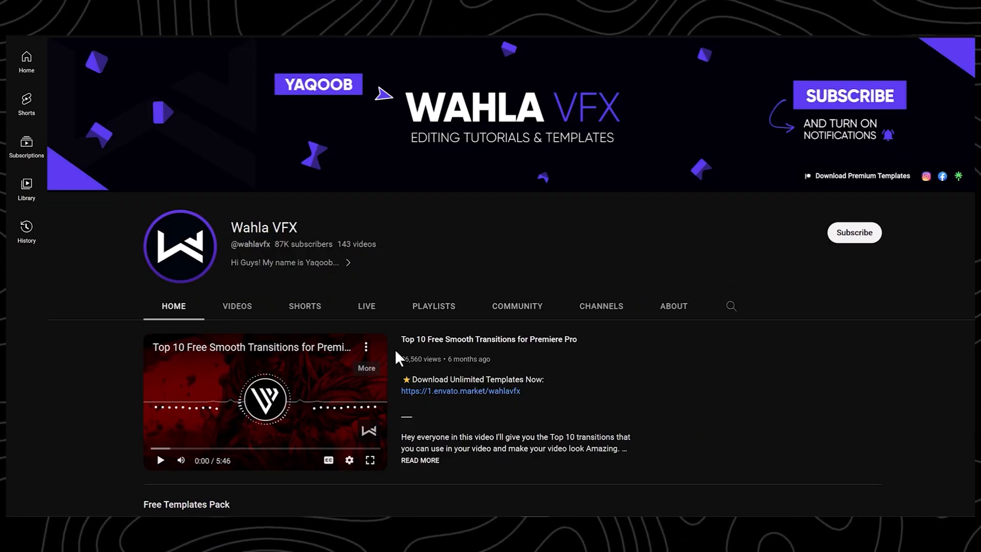
mouse_move(433, 306)
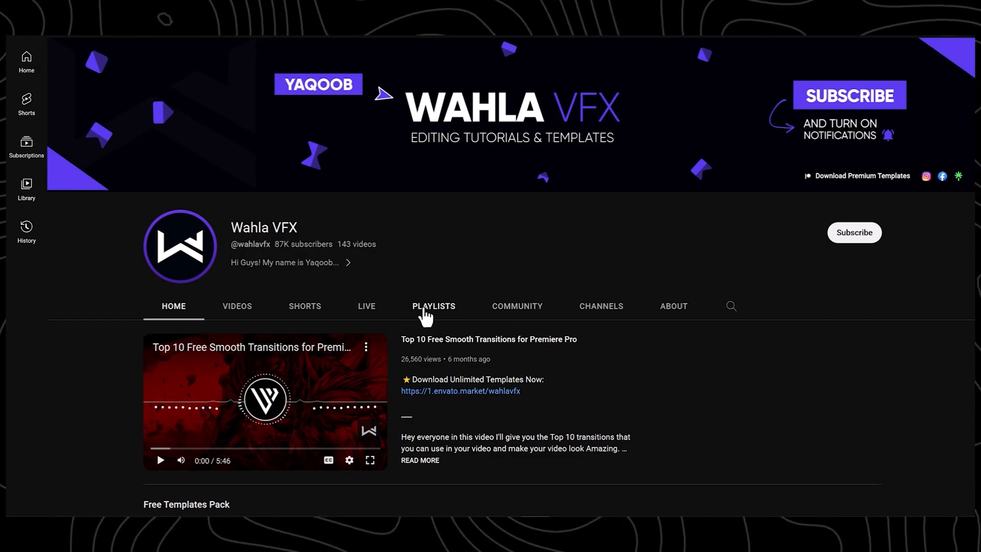
left_click(432, 306)
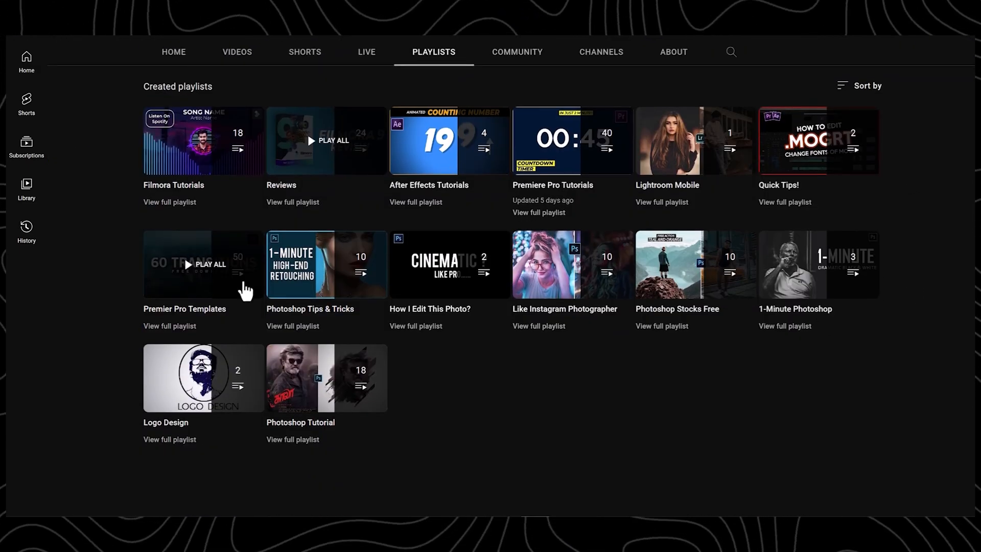
left_click(209, 265)
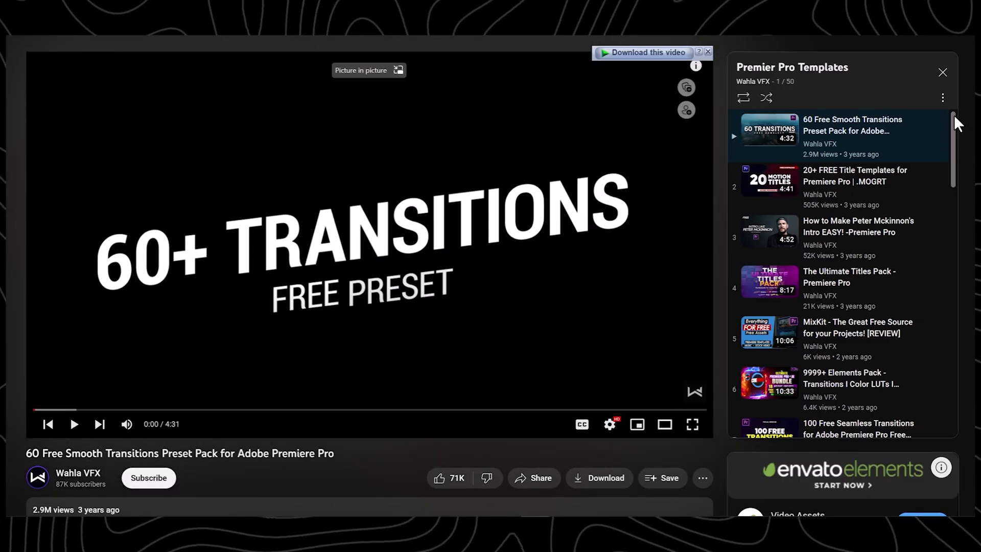
scroll("down", 3)
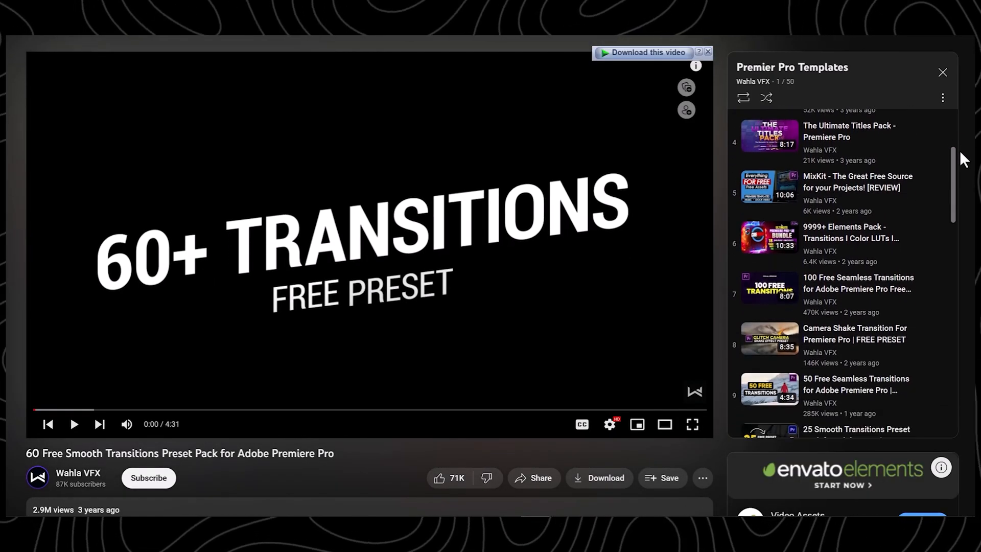
scroll("down", 3)
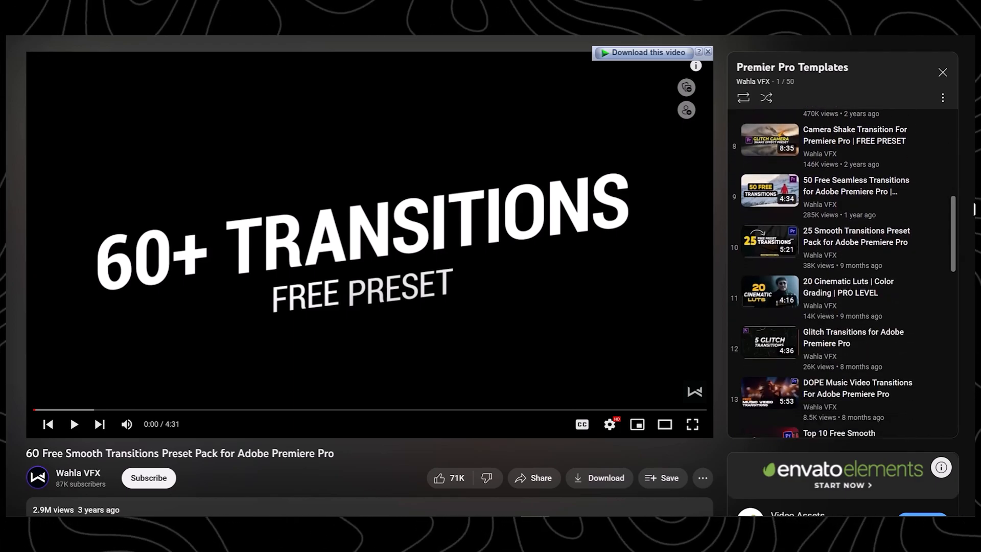
scroll("down", 3)
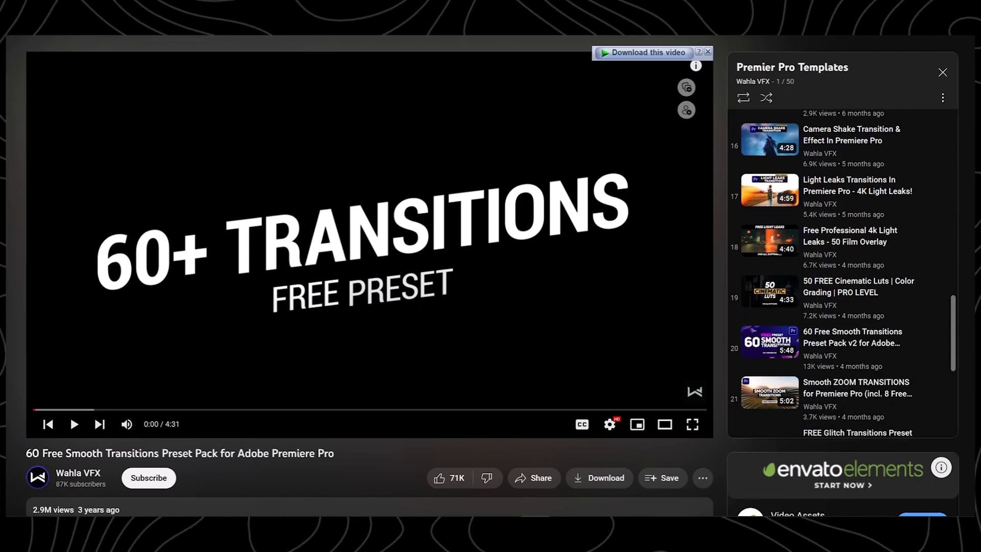
scroll("down", 3)
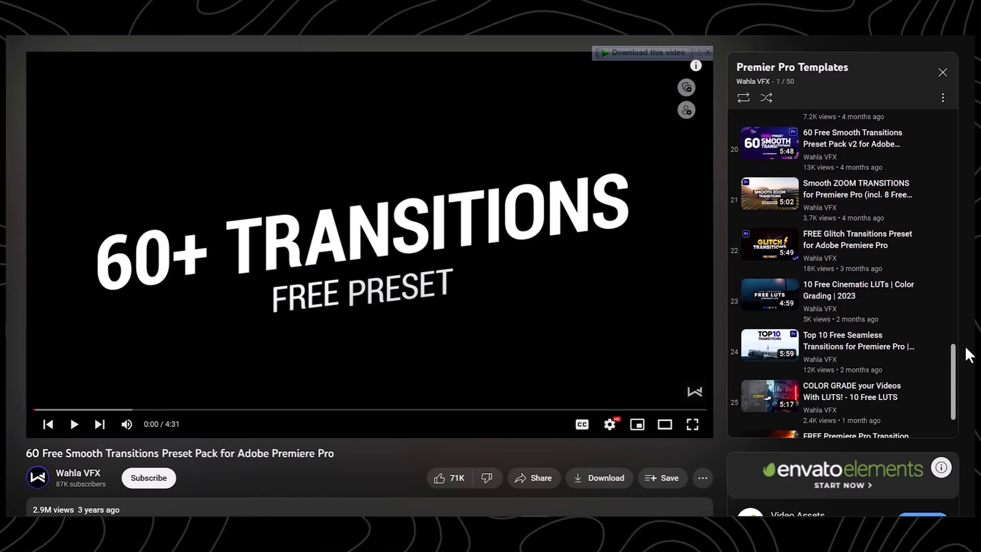